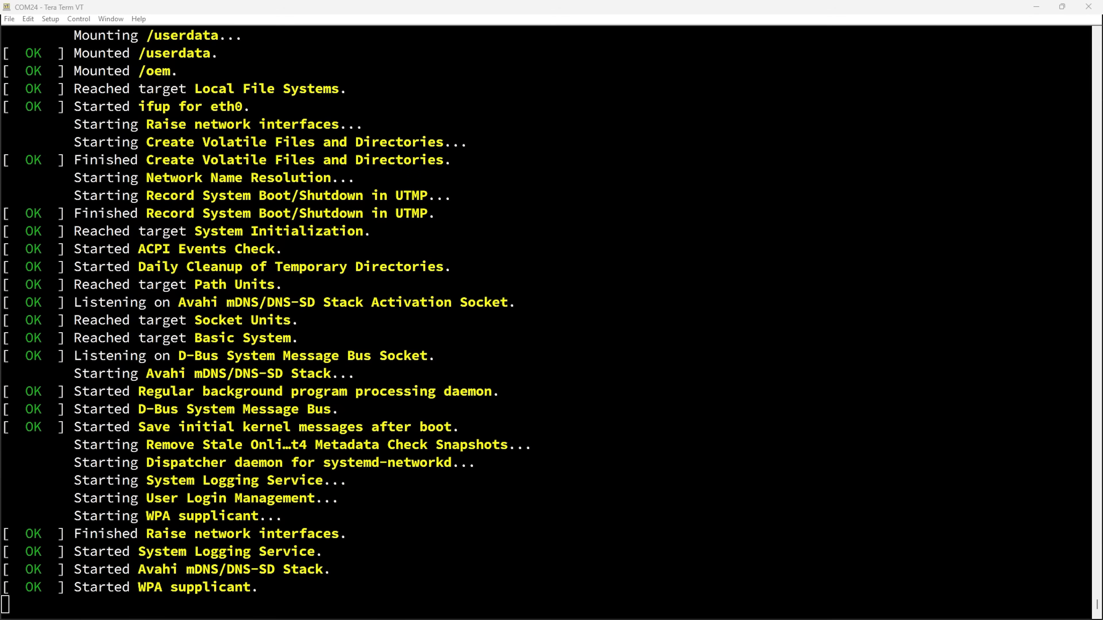
Select Software manager in Femtofox Config and open its installed-packages list.
{"action": "scroll", "scroll_direction": "down", "scroll_amount": 3}
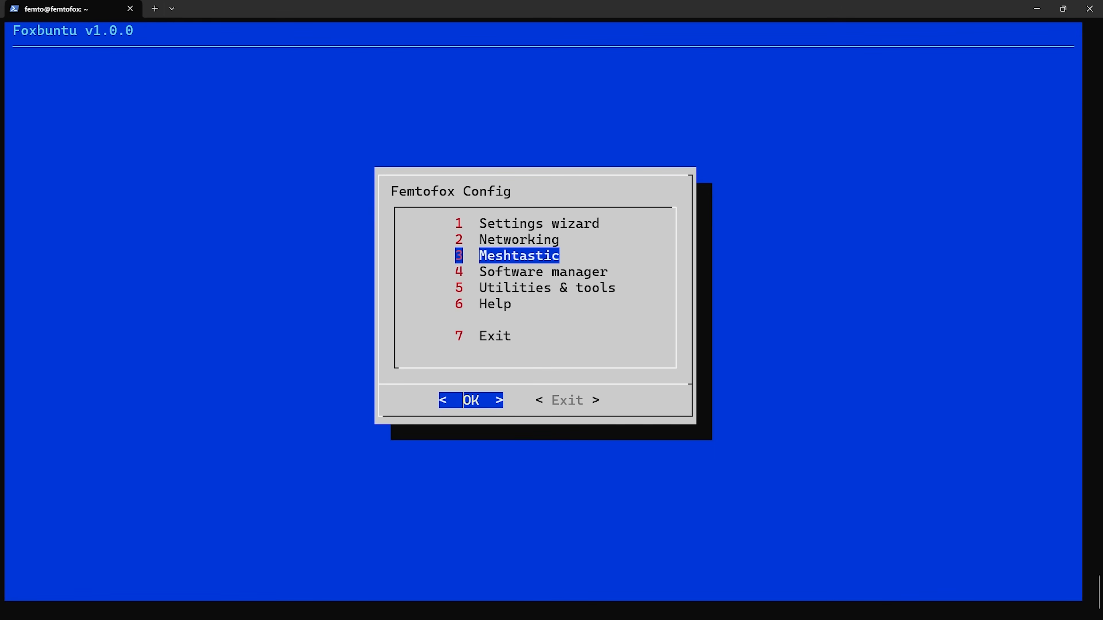
{"action": "key", "text": "Down"}
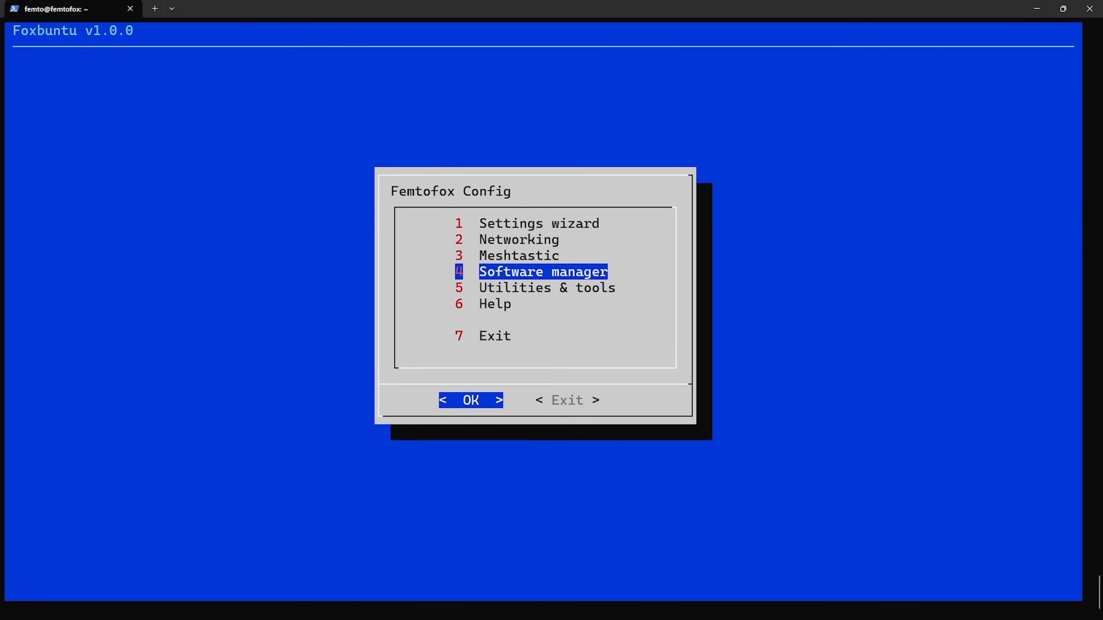
{"action": "left_click", "coordinate": [470, 400]}
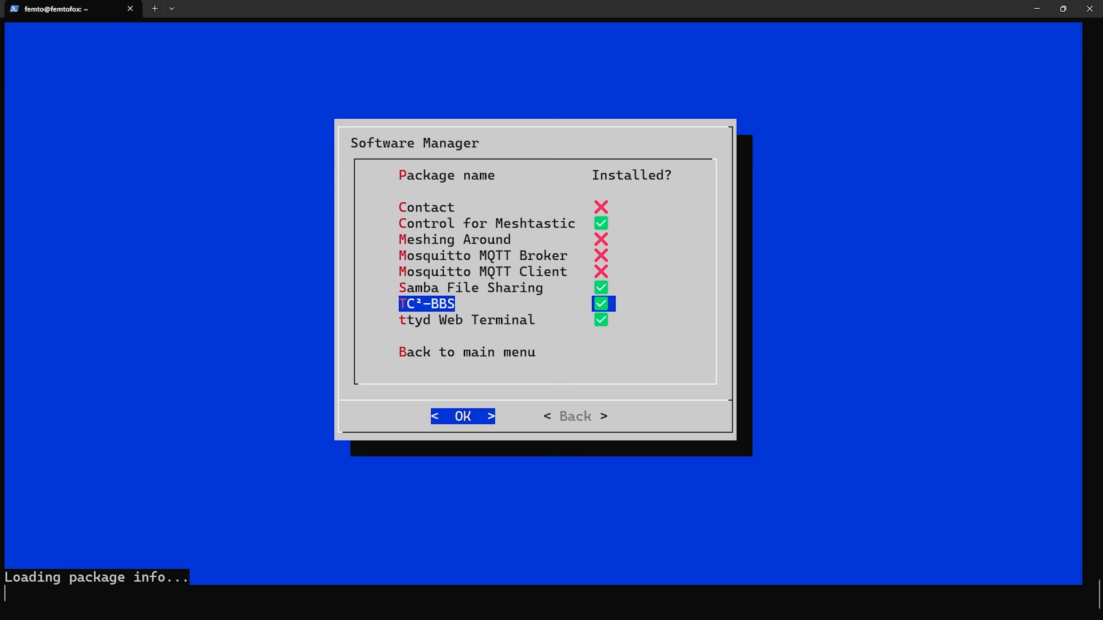
{"action": "left_click", "coordinate": [462, 416]}
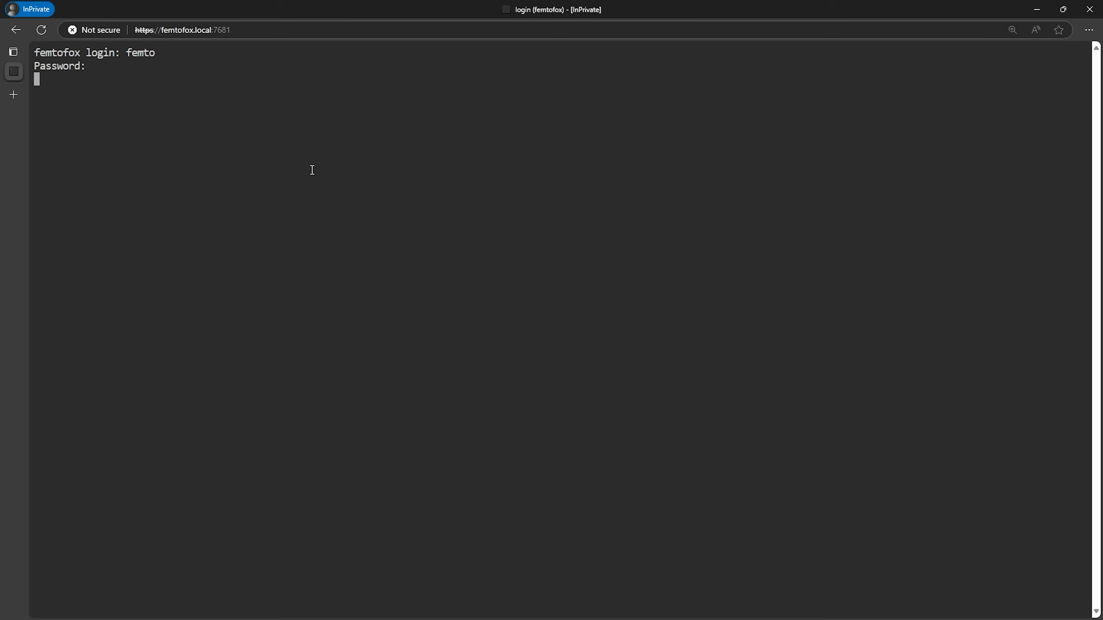
Run sudo femto-config after login, then follow the US customers' Etsy shop link.
{"action": "type", "text": "sudo femto-confi"}
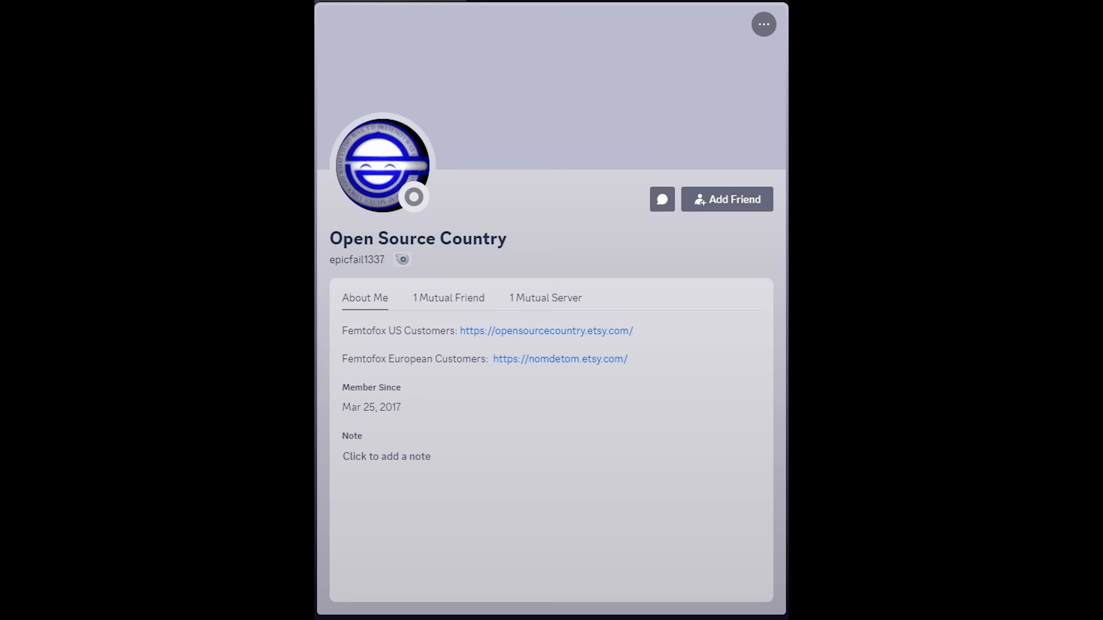
{"action": "left_click", "coordinate": [546, 331]}
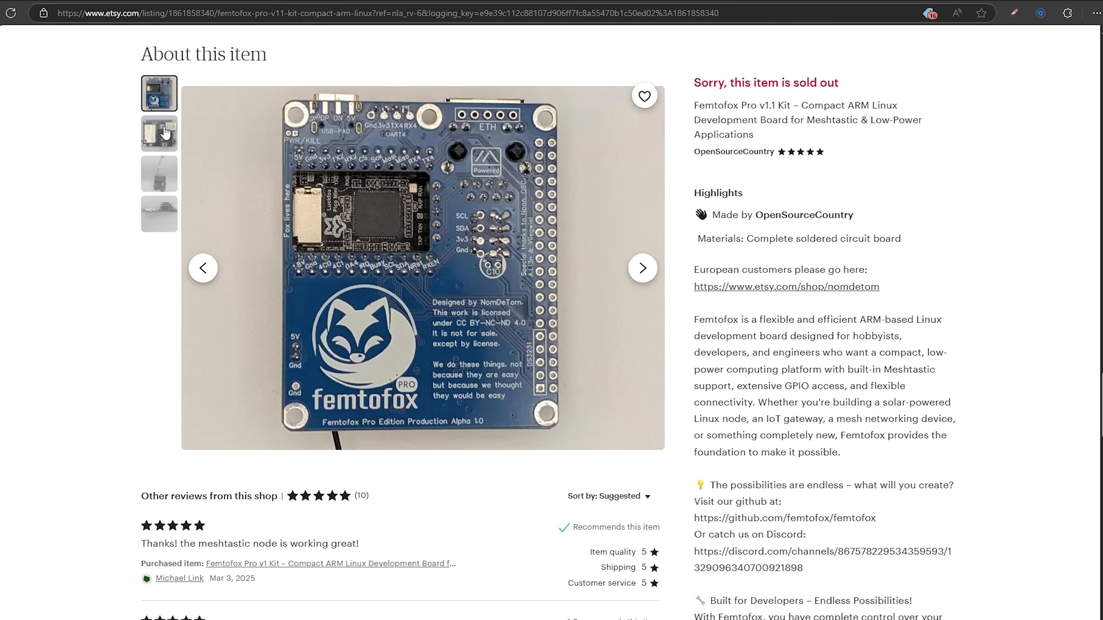
View the v1.1 kit photos, then switch to the European shop's Femtofox Pro v1 listing photos.
{"action": "left_click", "coordinate": [159, 132]}
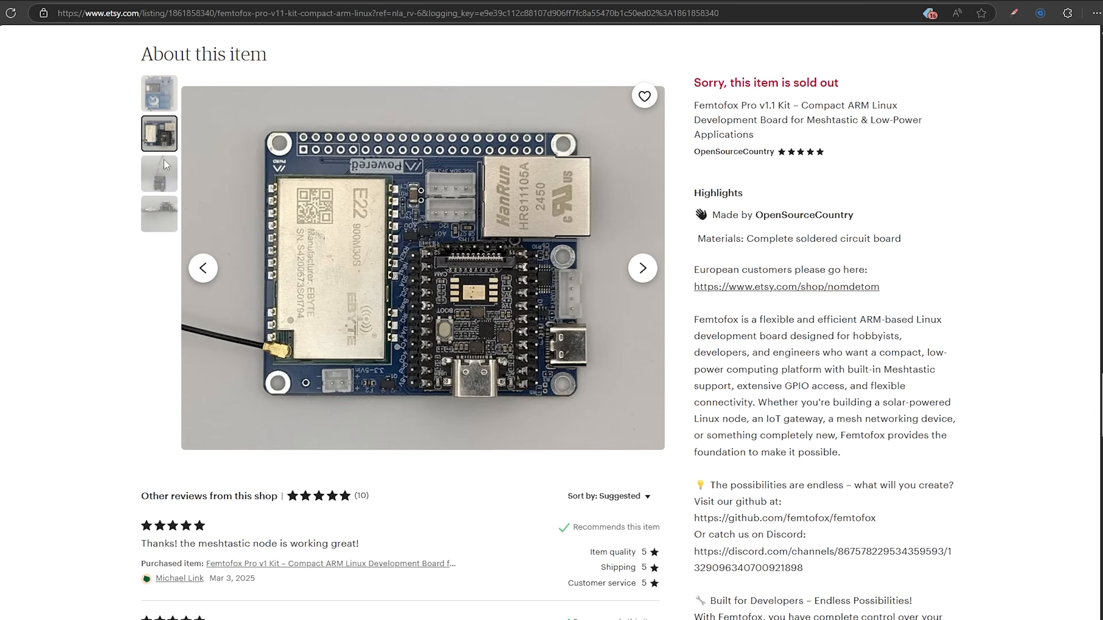
{"action": "left_click", "coordinate": [159, 174]}
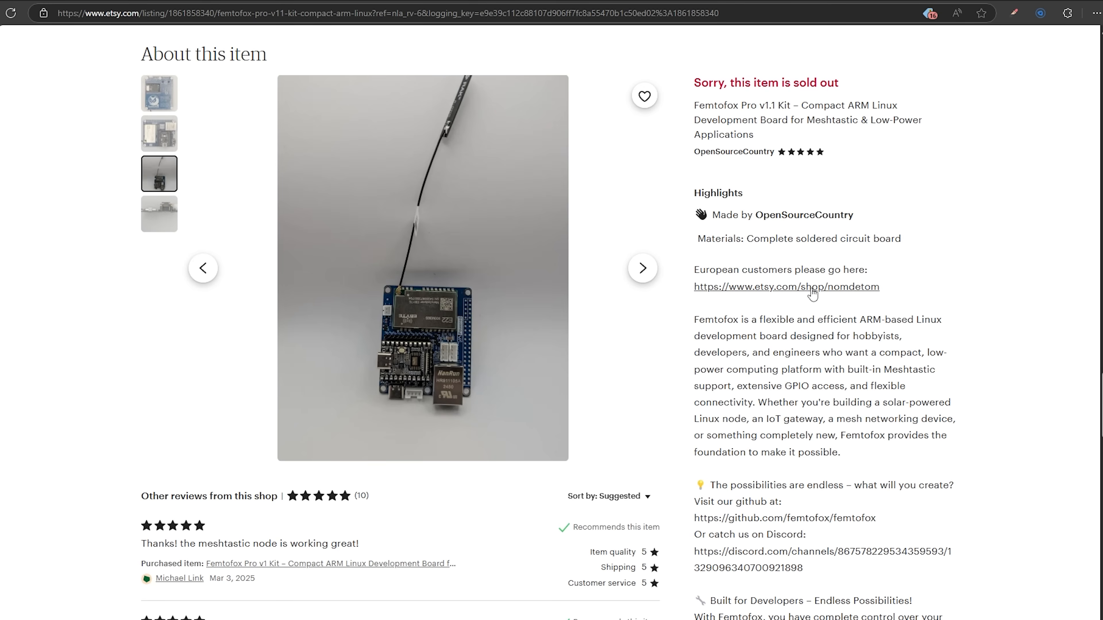
{"action": "left_click", "coordinate": [784, 287]}
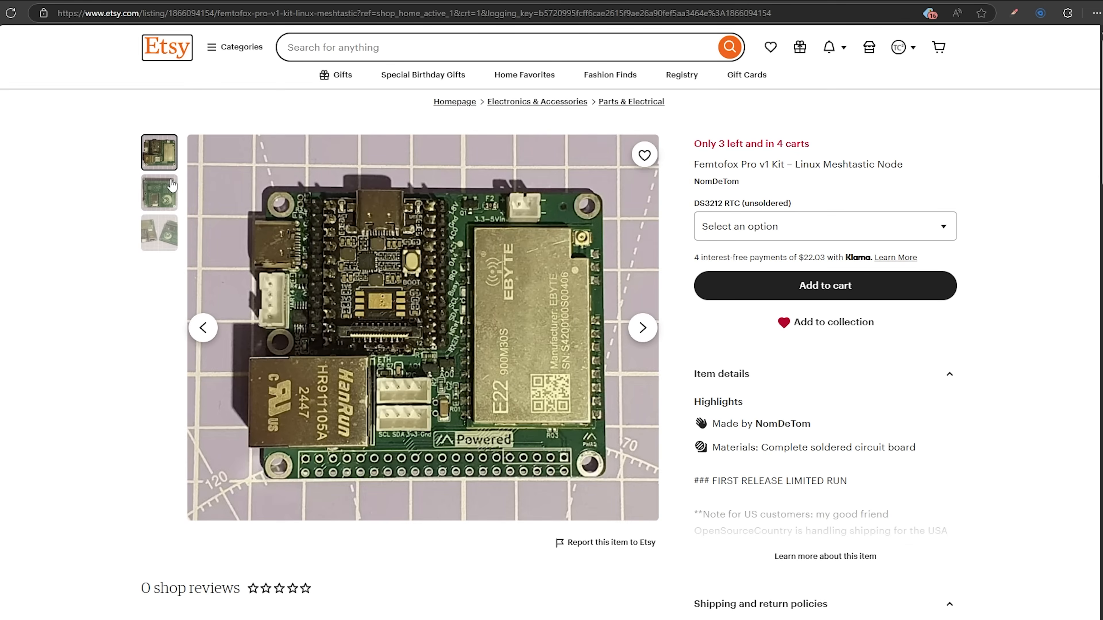
{"action": "left_click", "coordinate": [159, 233]}
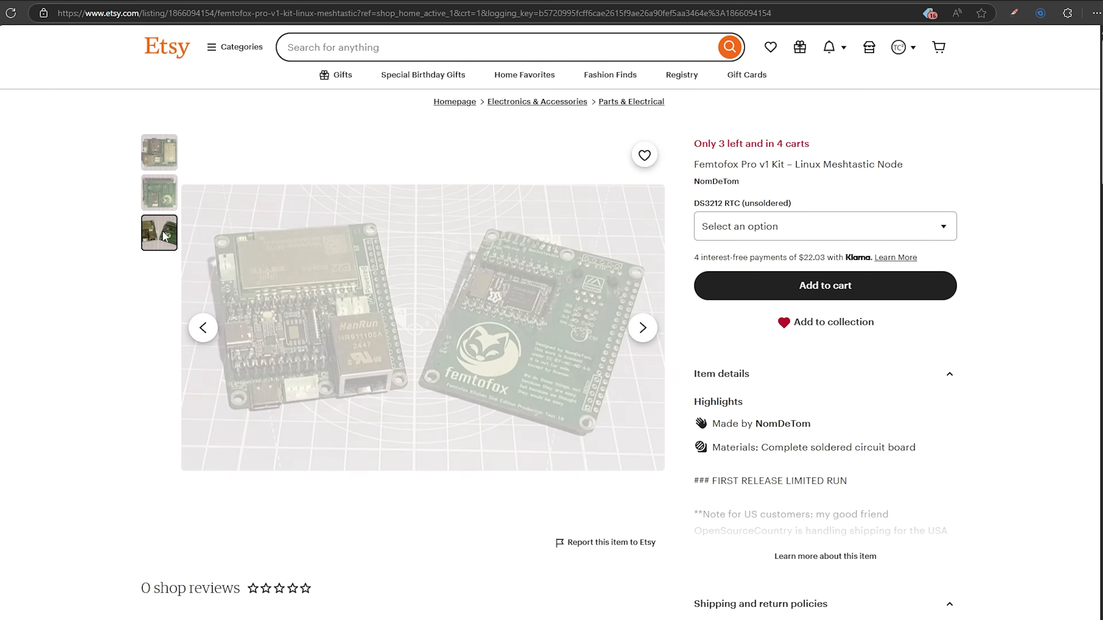
{"action": "left_click", "coordinate": [159, 151]}
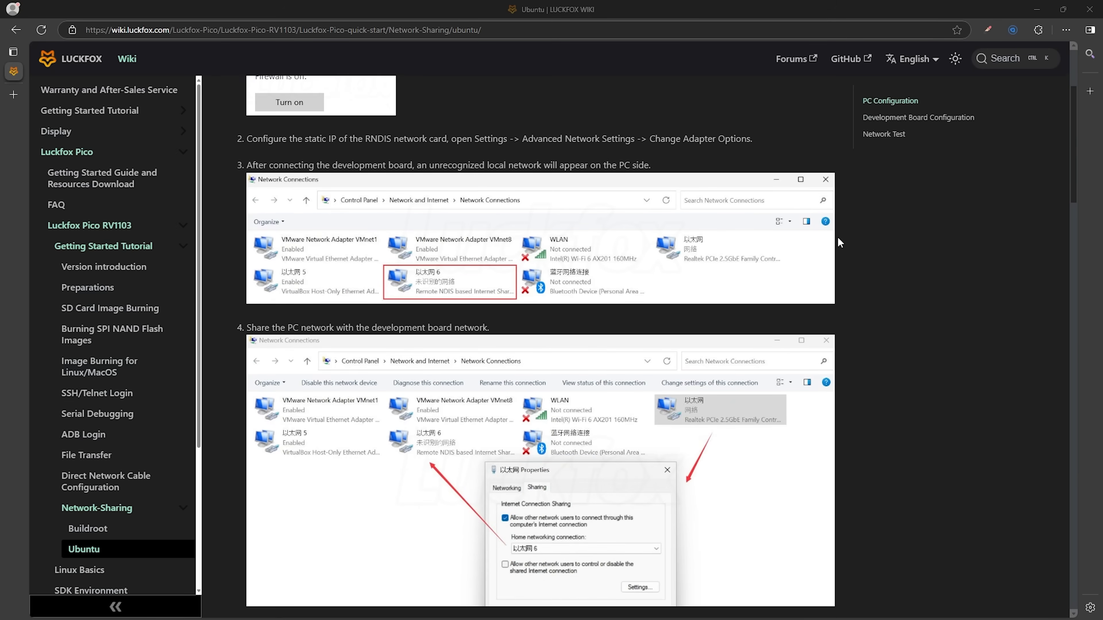
{"action": "scroll", "scroll_direction": "down", "scroll_amount": 3}
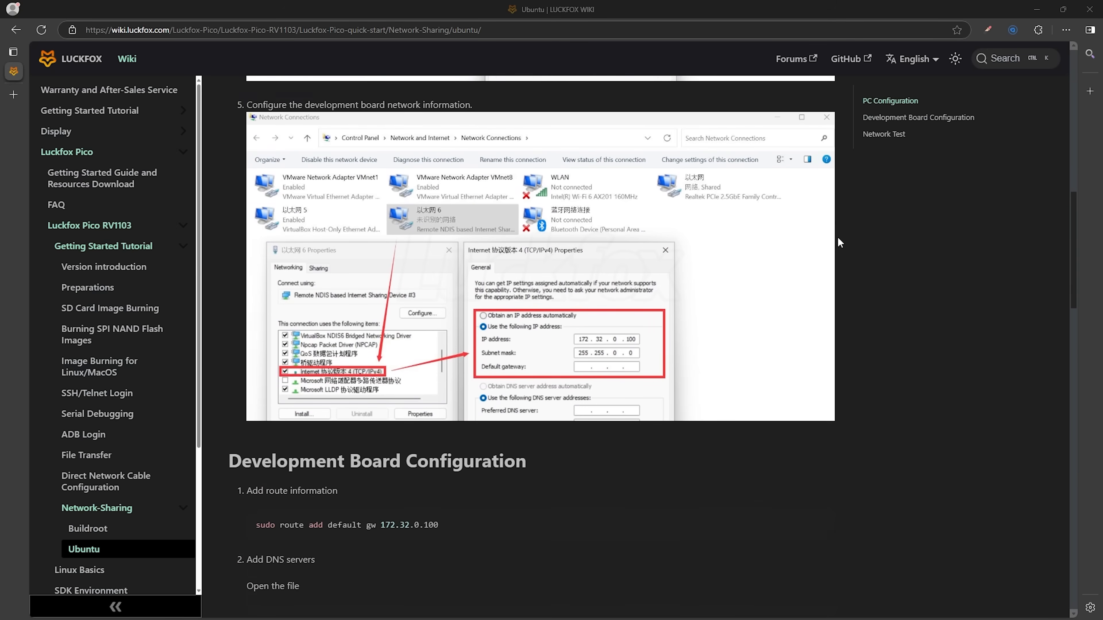
{"action": "scroll", "scroll_direction": "down", "scroll_amount": 3}
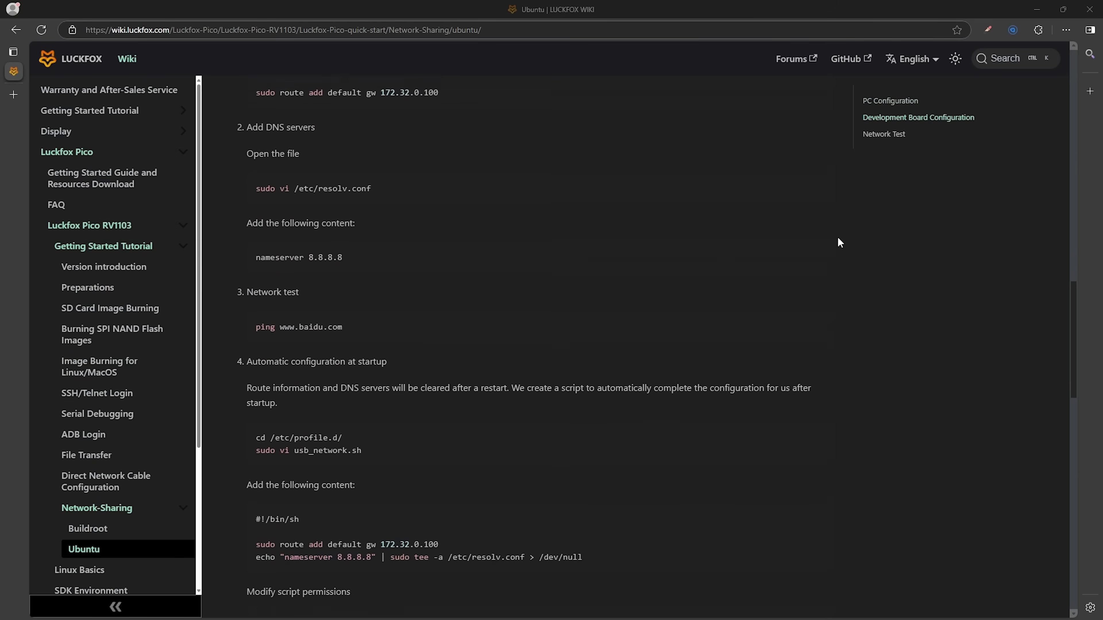
{"action": "scroll", "scroll_direction": "down", "scroll_amount": 3}
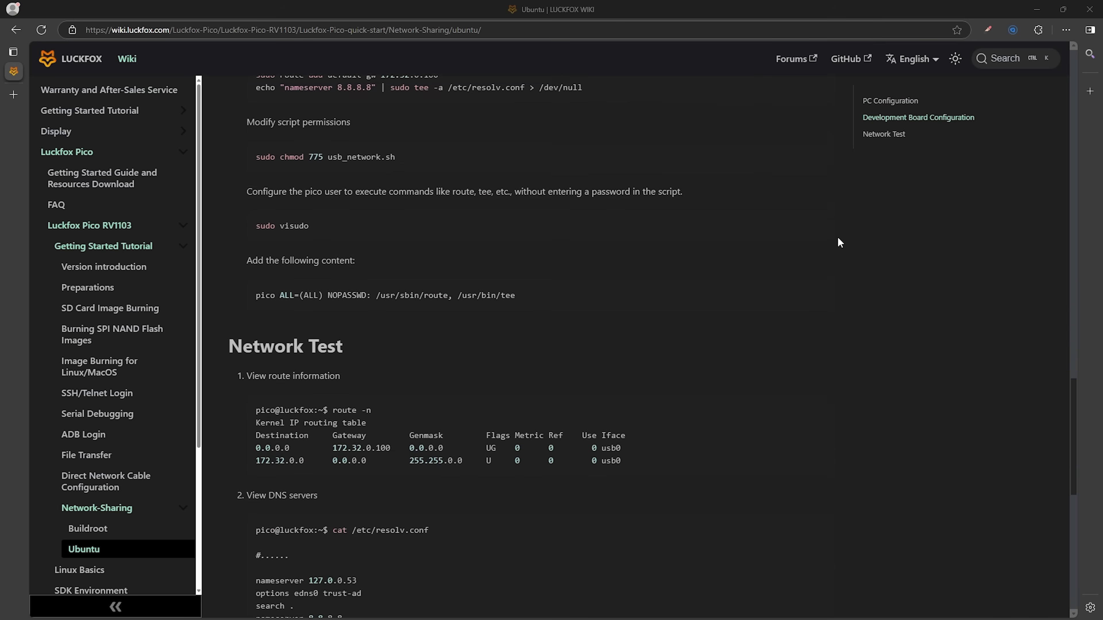
{"action": "scroll", "scroll_direction": "down", "scroll_amount": 3}
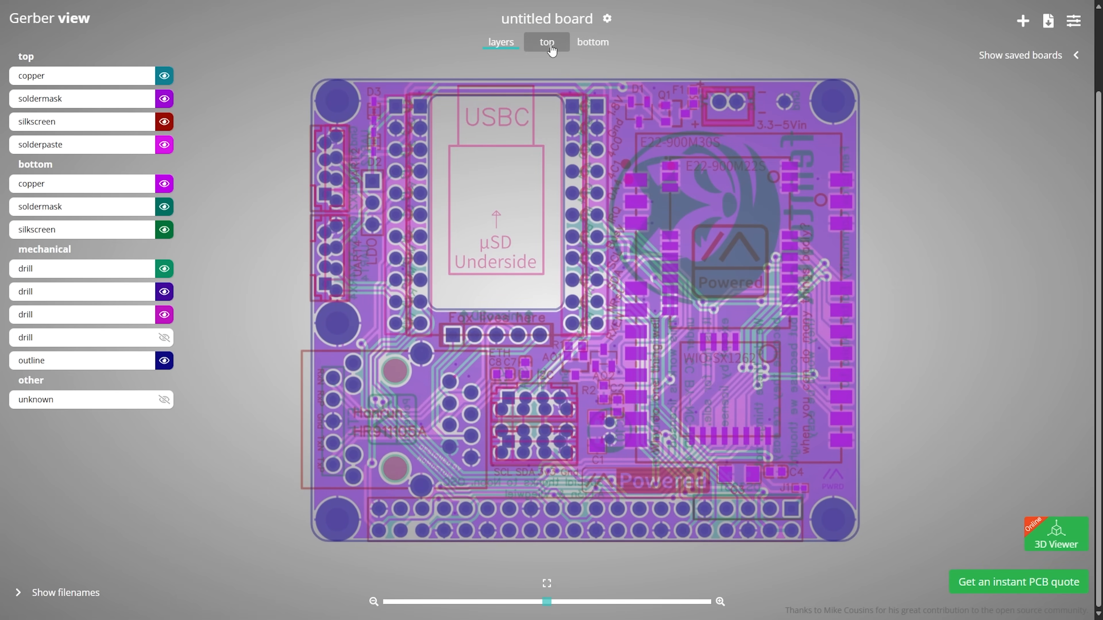
Show the board's top side in the Gerber view, then scroll the foxbuntu-builder.sh script.
{"action": "left_click", "coordinate": [592, 41]}
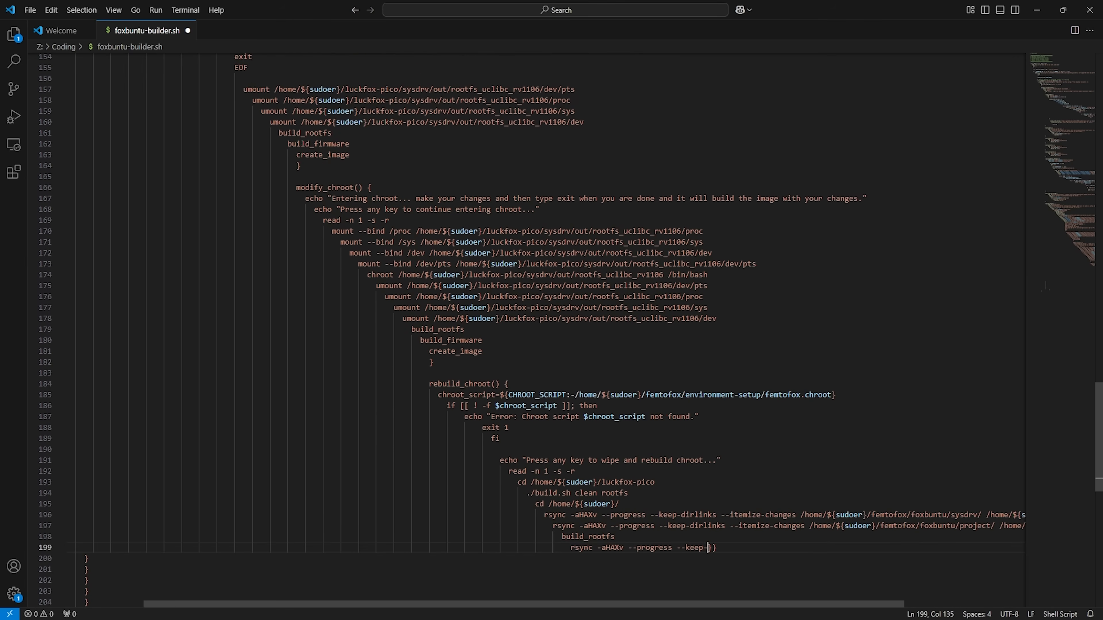
{"action": "scroll", "scroll_direction": "down", "scroll_amount": 3}
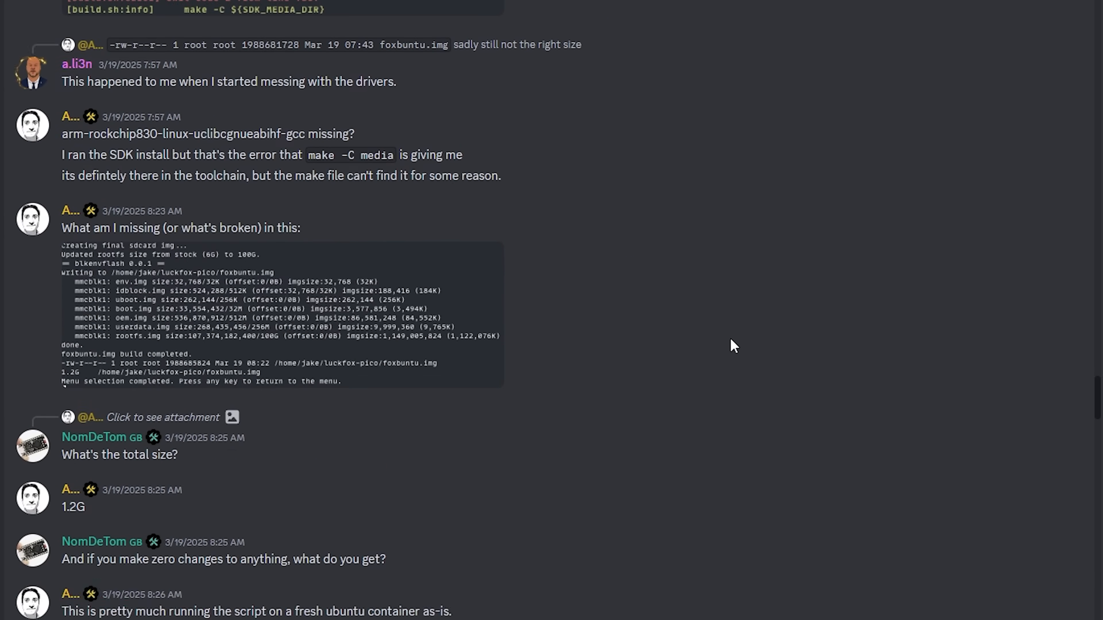
{"action": "scroll", "scroll_direction": "down", "scroll_amount": 3}
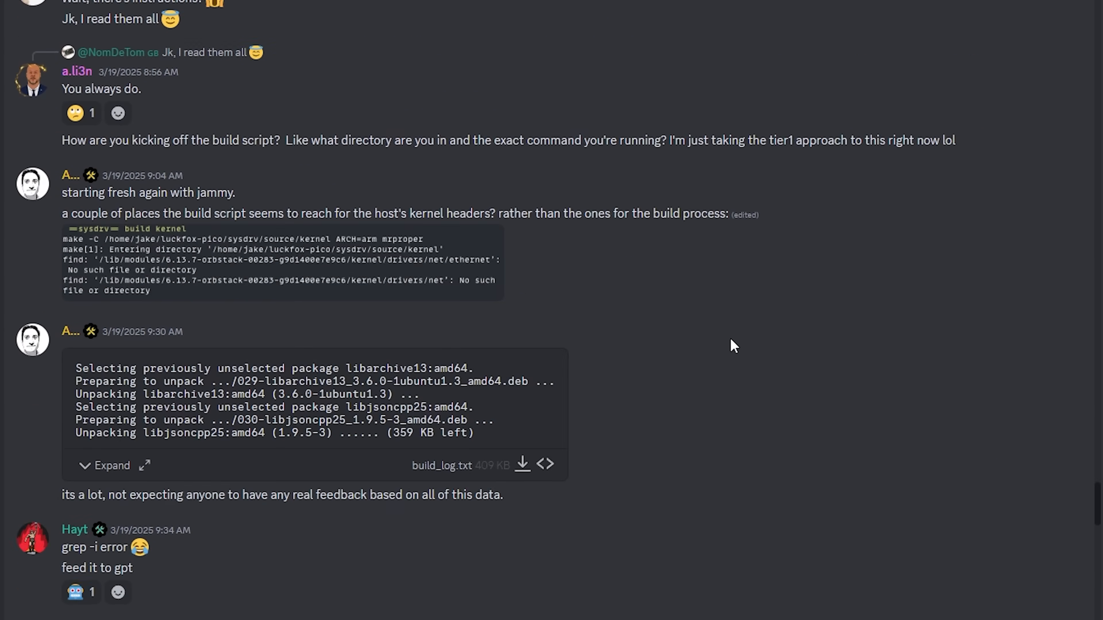
{"action": "scroll", "scroll_direction": "down", "scroll_amount": 3}
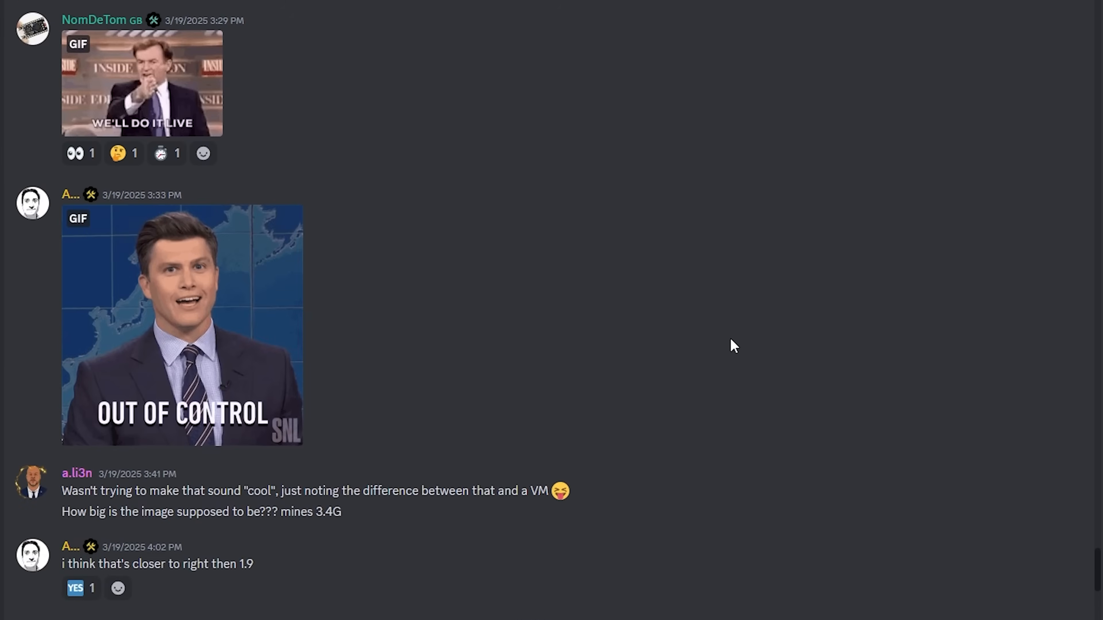
{"action": "scroll", "scroll_direction": "down", "scroll_amount": 3}
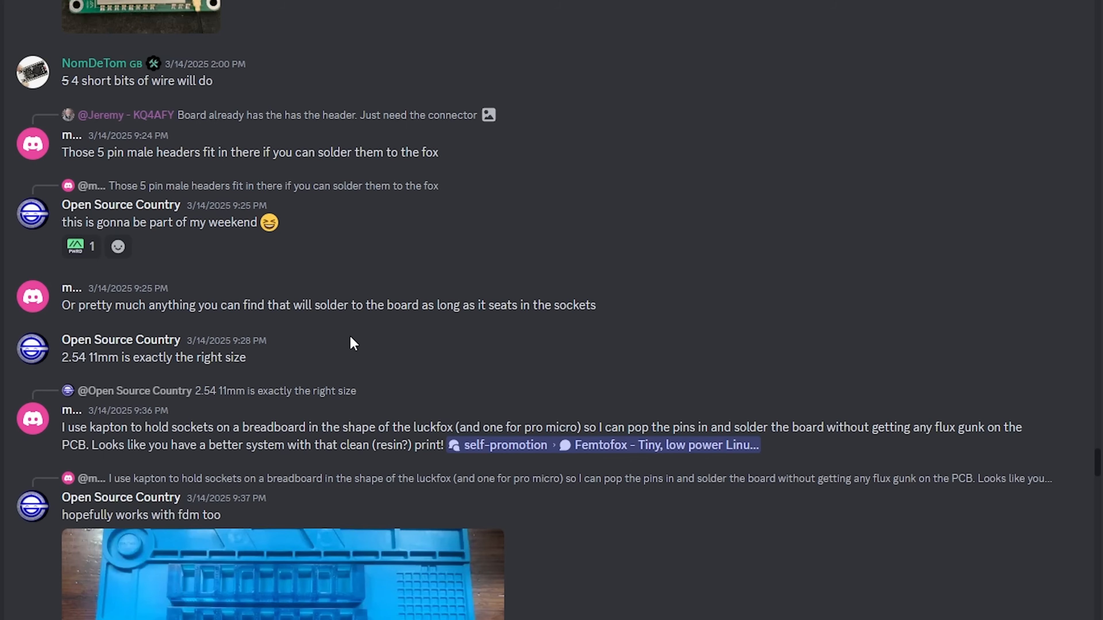
{"action": "scroll", "scroll_direction": "down", "scroll_amount": 3}
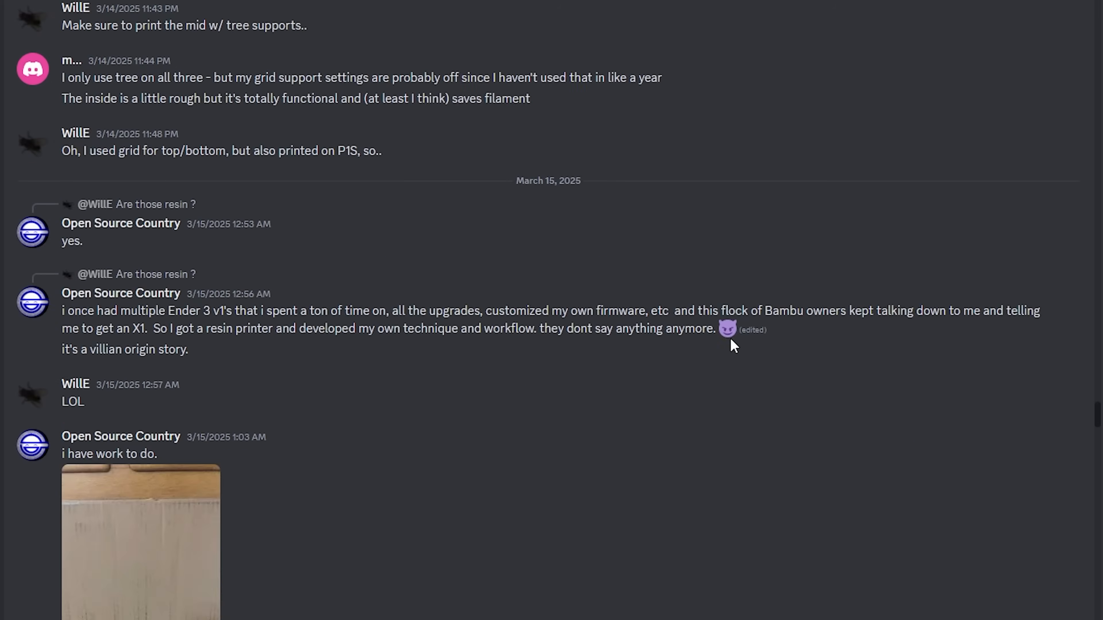
{"action": "scroll", "scroll_direction": "down", "scroll_amount": 3}
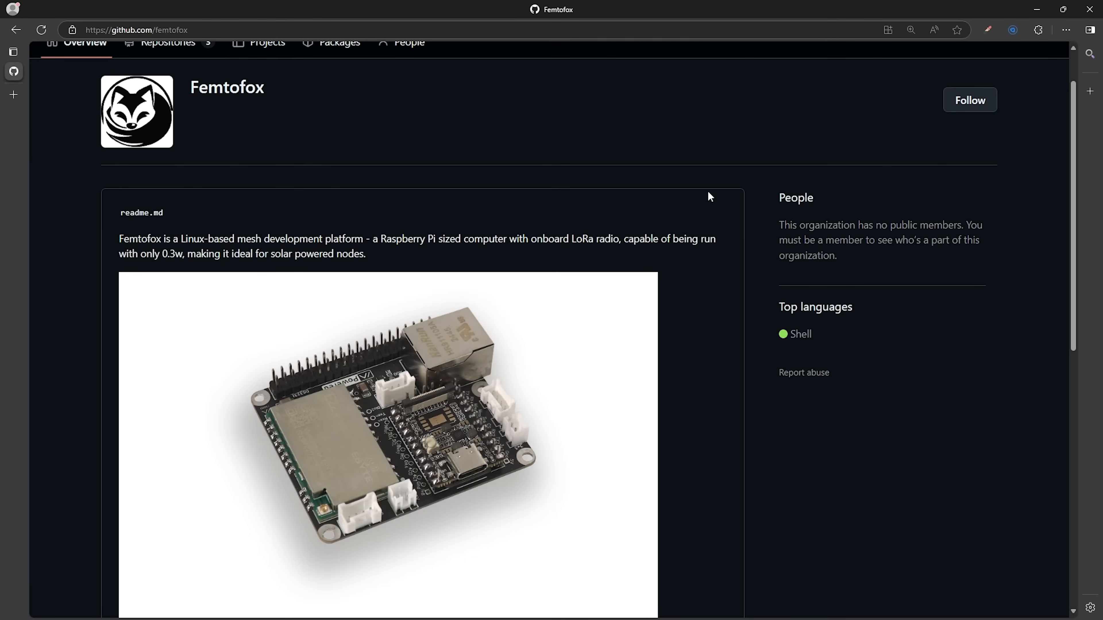
Open the Femtofox_Community_Hardware repository from the femtofox organisation page.
{"action": "scroll", "scroll_direction": "down", "scroll_amount": 3}
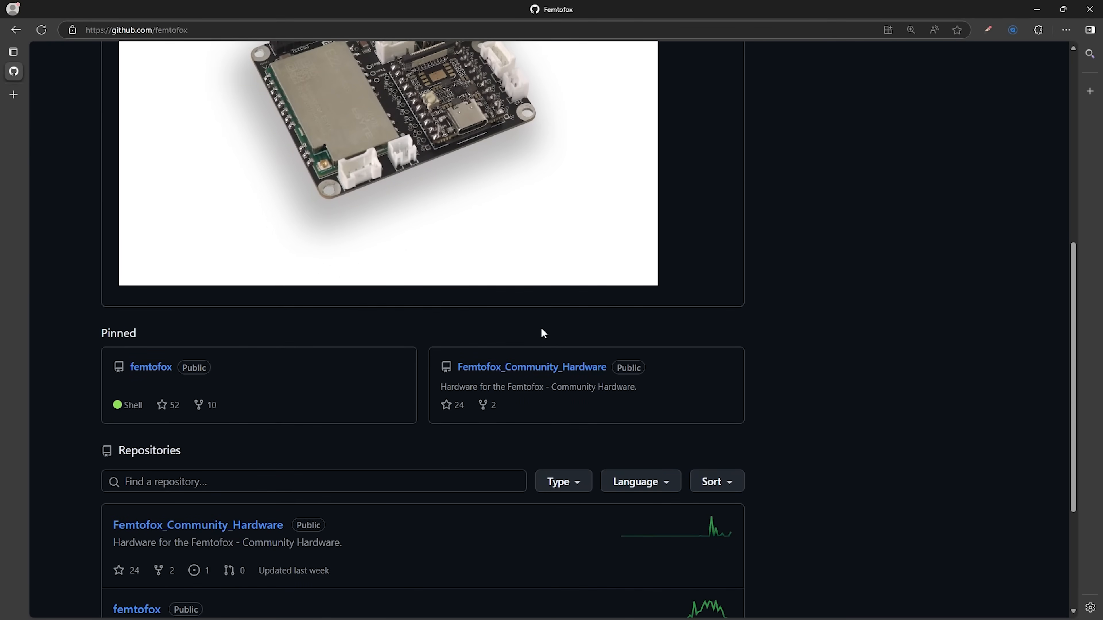
{"action": "left_click", "coordinate": [531, 367]}
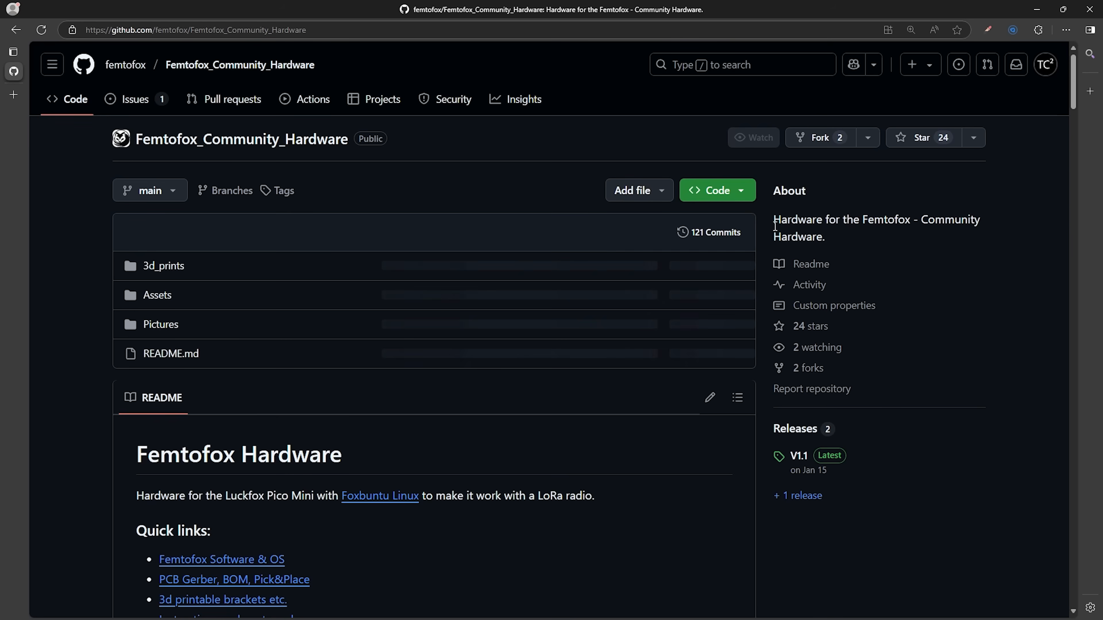
Read down the README through the board editions to the PCB ordering section.
{"action": "scroll", "scroll_direction": "down", "scroll_amount": 3}
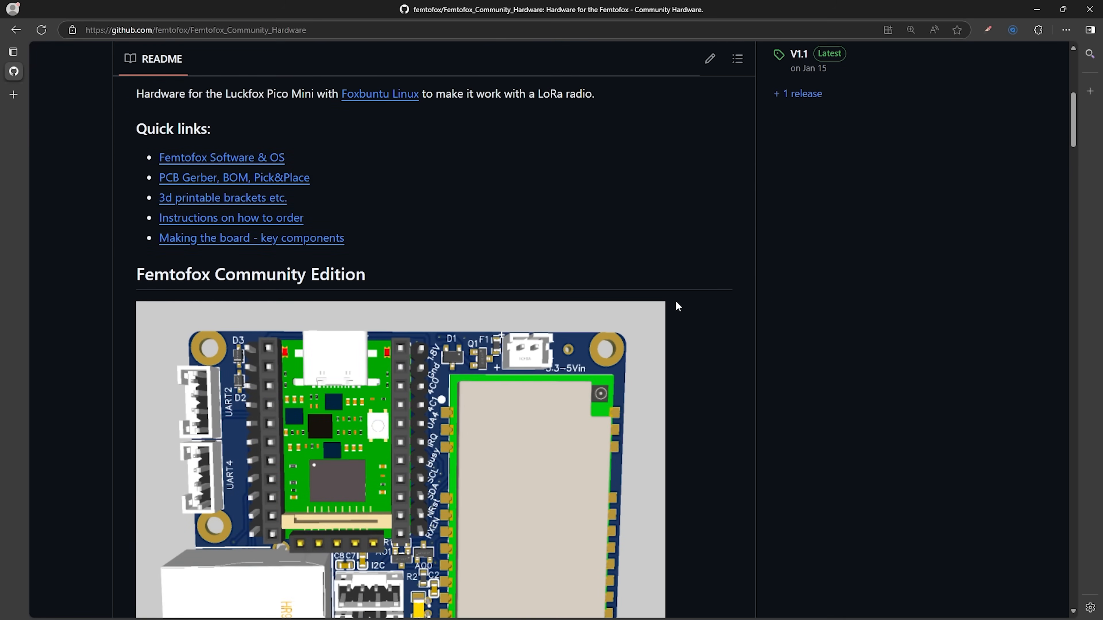
{"action": "scroll", "scroll_direction": "down", "scroll_amount": 3}
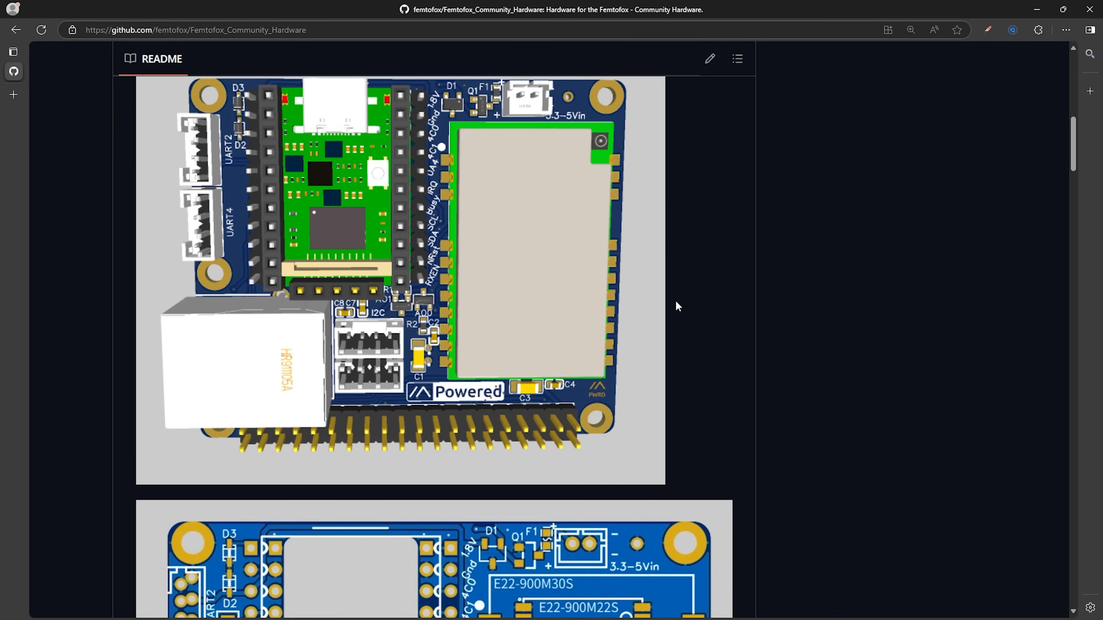
{"action": "scroll", "scroll_direction": "down", "scroll_amount": 3}
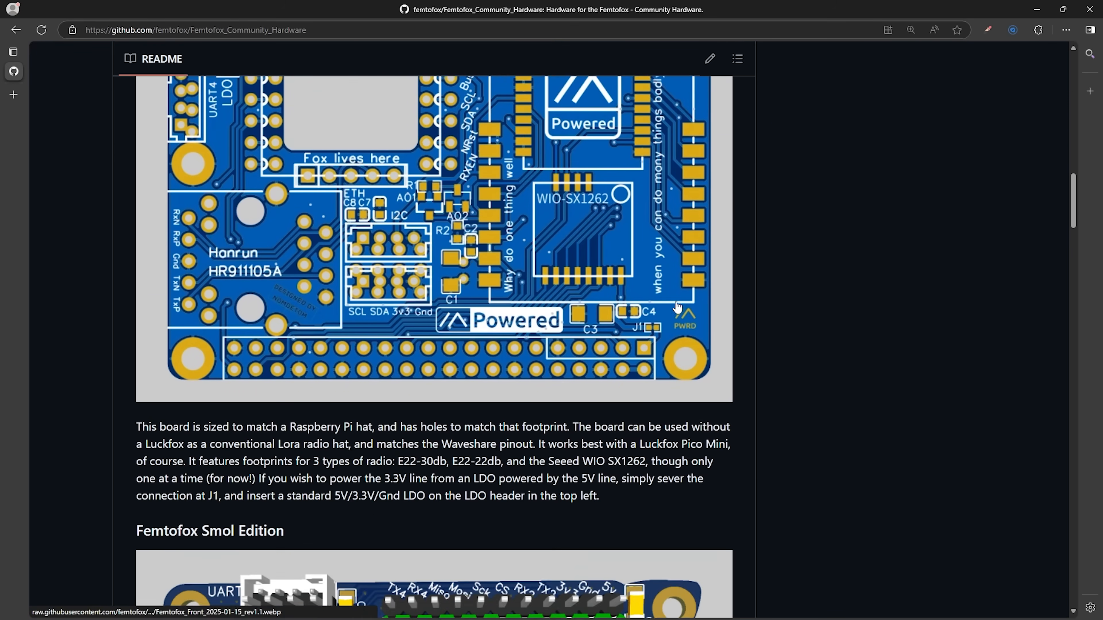
{"action": "scroll", "scroll_direction": "down", "scroll_amount": 3}
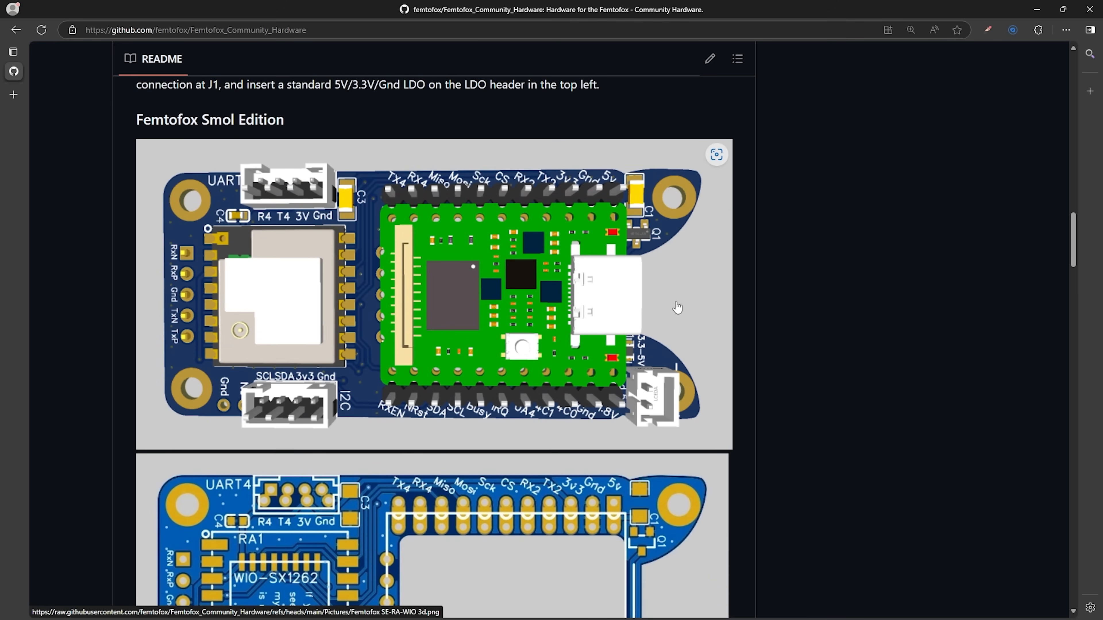
{"action": "scroll", "scroll_direction": "down", "scroll_amount": 3}
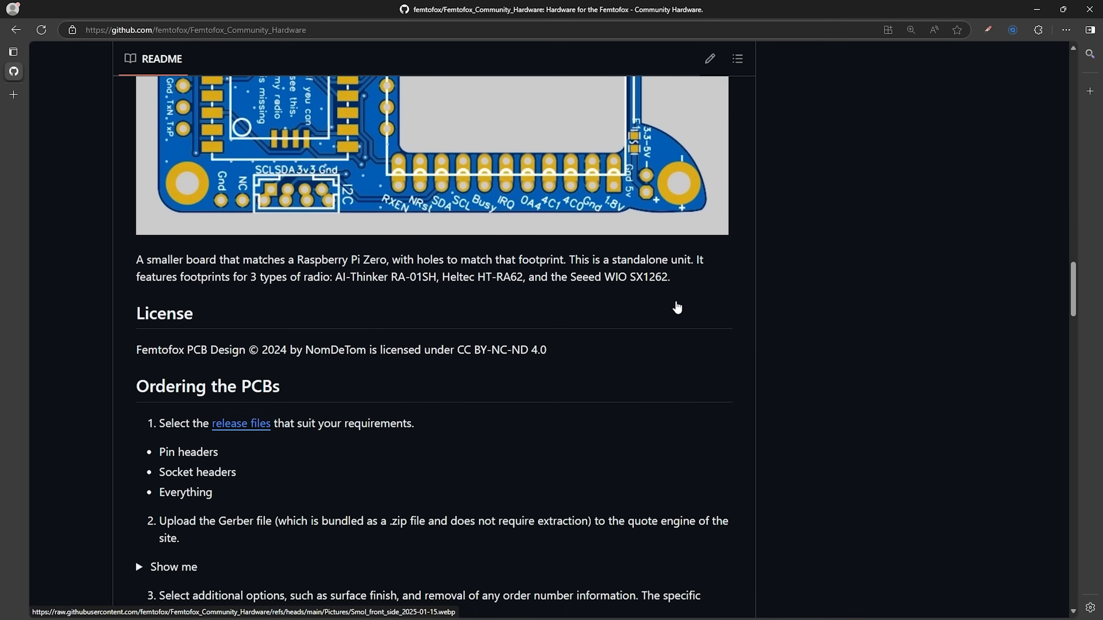
{"action": "scroll", "scroll_direction": "down", "scroll_amount": 3}
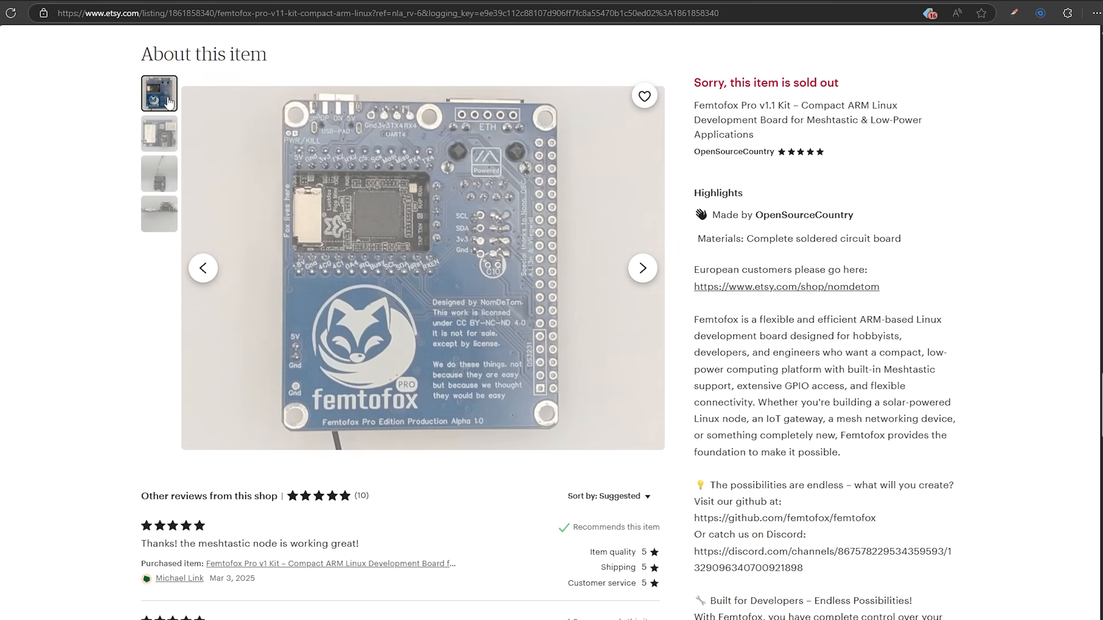
View the board close-up photo, then the photo of the board with antenna attached.
{"action": "left_click", "coordinate": [159, 132]}
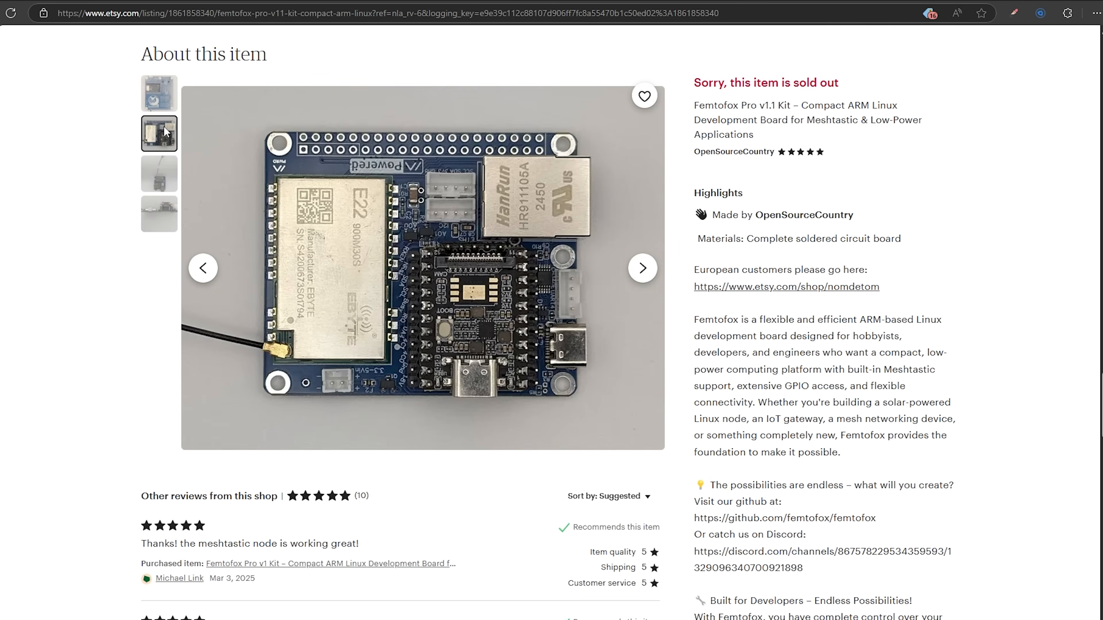
{"action": "left_click", "coordinate": [159, 173]}
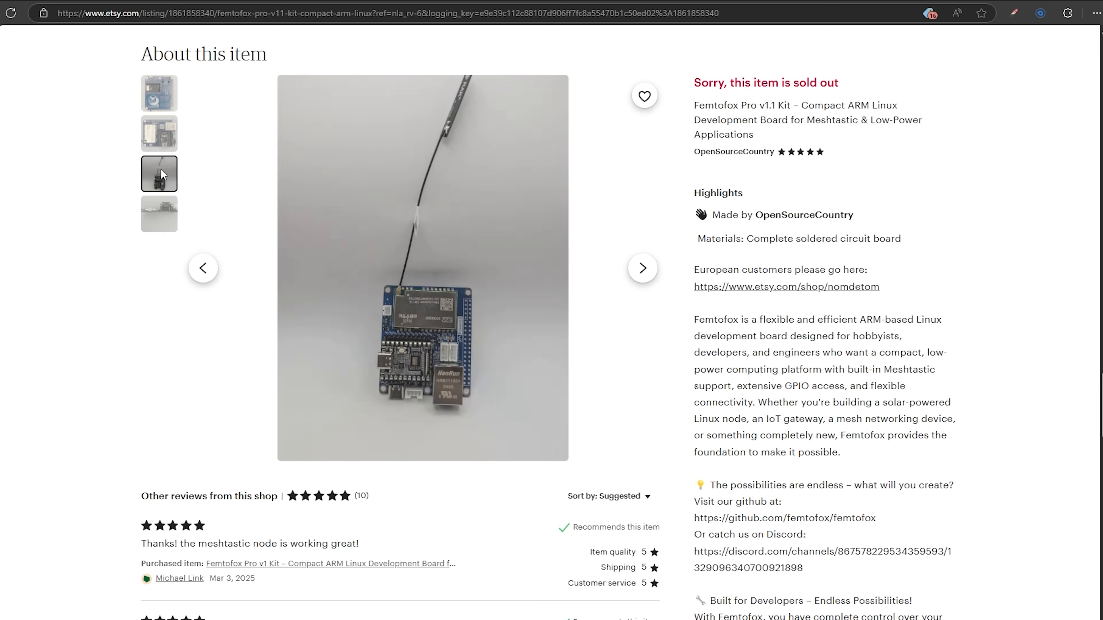
{"action": "mouse_move", "coordinate": [996, 141]}
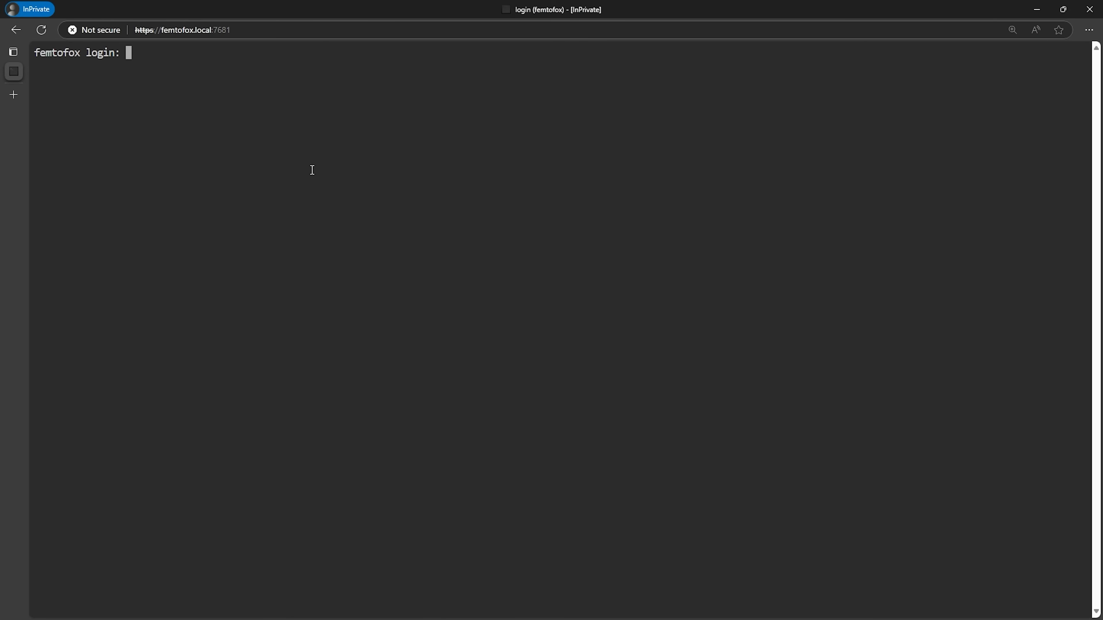
Log in as femto and enter sudo femto-config to launch the settings tool.
{"action": "type", "text": "femto"}
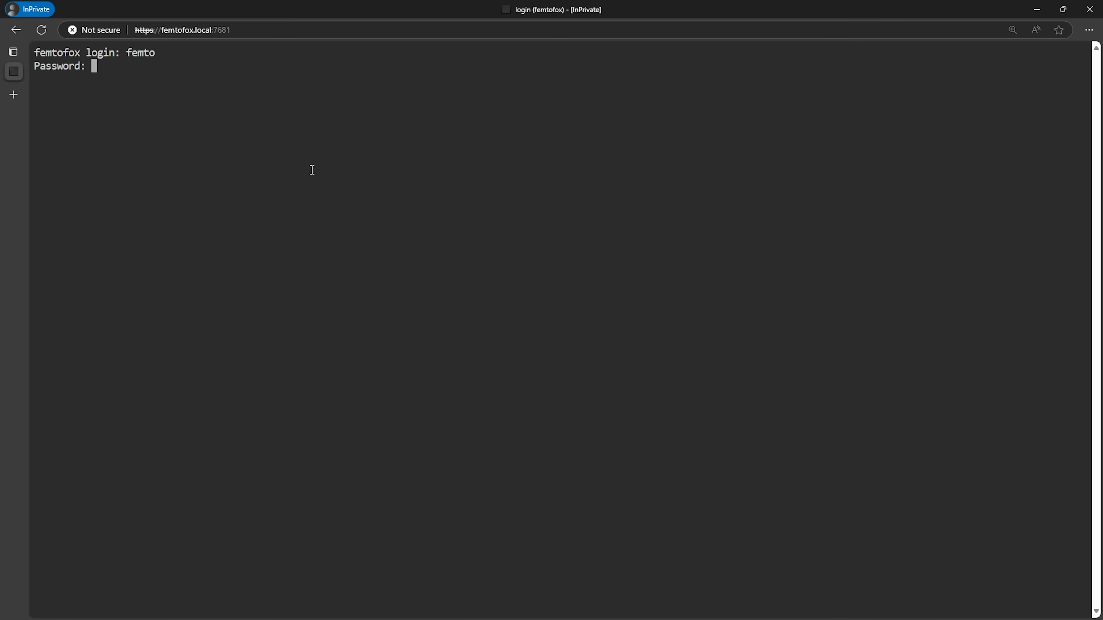
{"action": "key", "text": "Enter"}
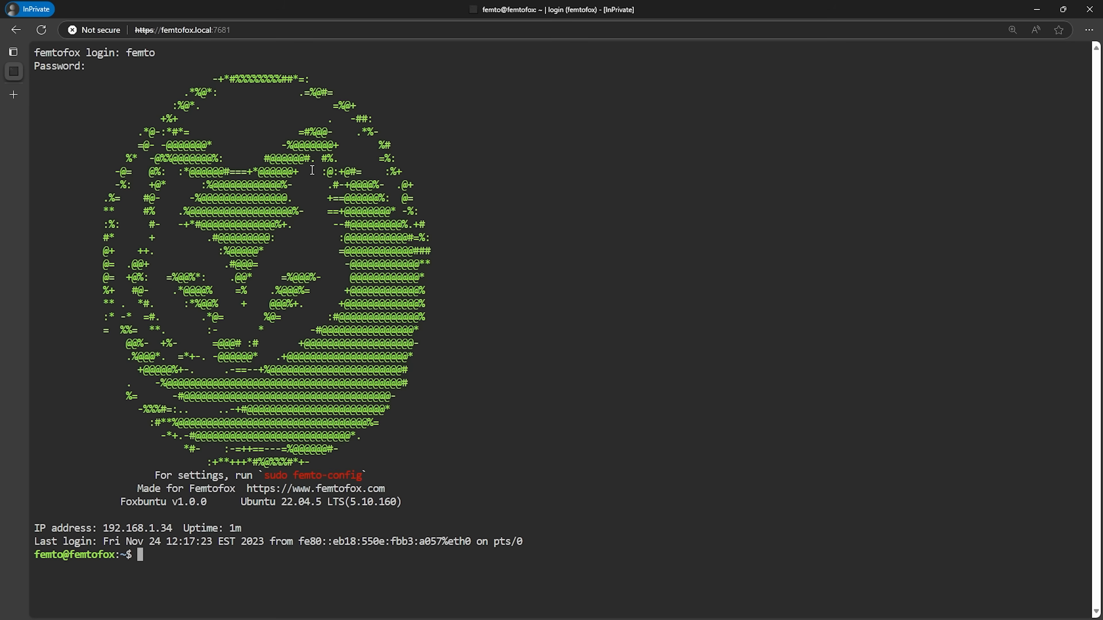
{"action": "type", "text": "sudo"}
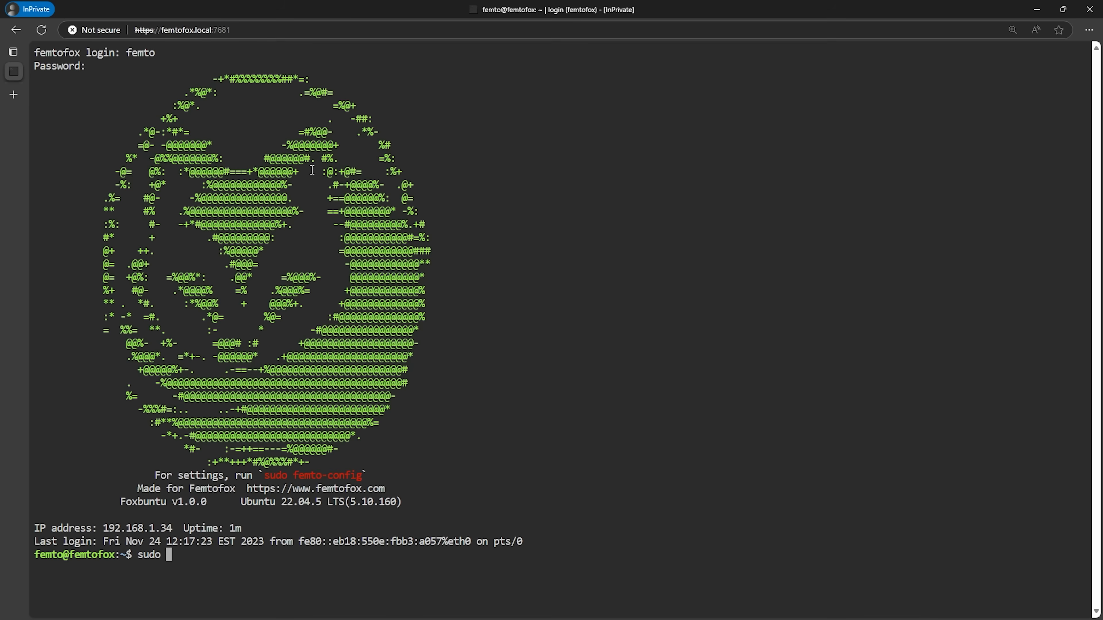
{"action": "type", "text": "femto-"}
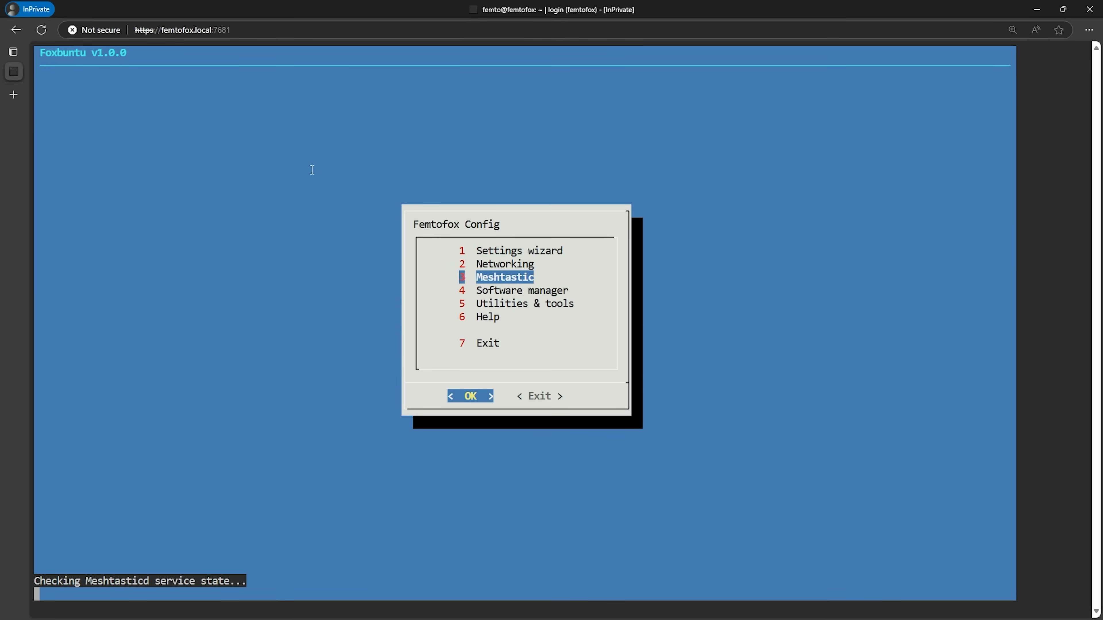
Select 3 Meshtastic in the Femtofox Config menu.
{"action": "left_click", "coordinate": [470, 396]}
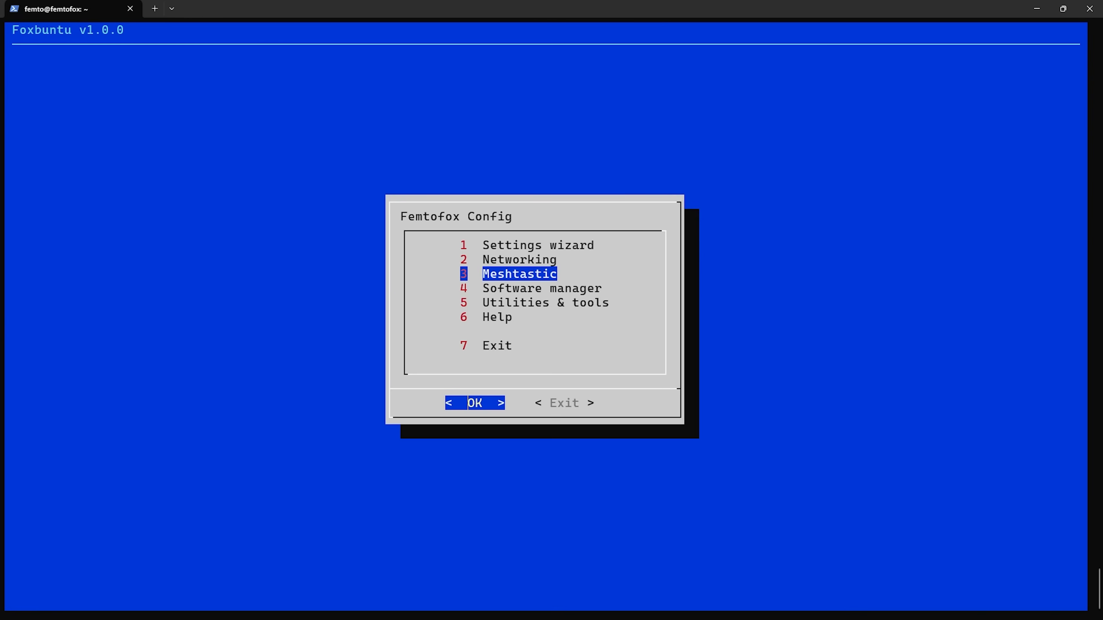
Open Software manager's package list and choose Control for Meshtastic.
{"action": "key", "text": "Down"}
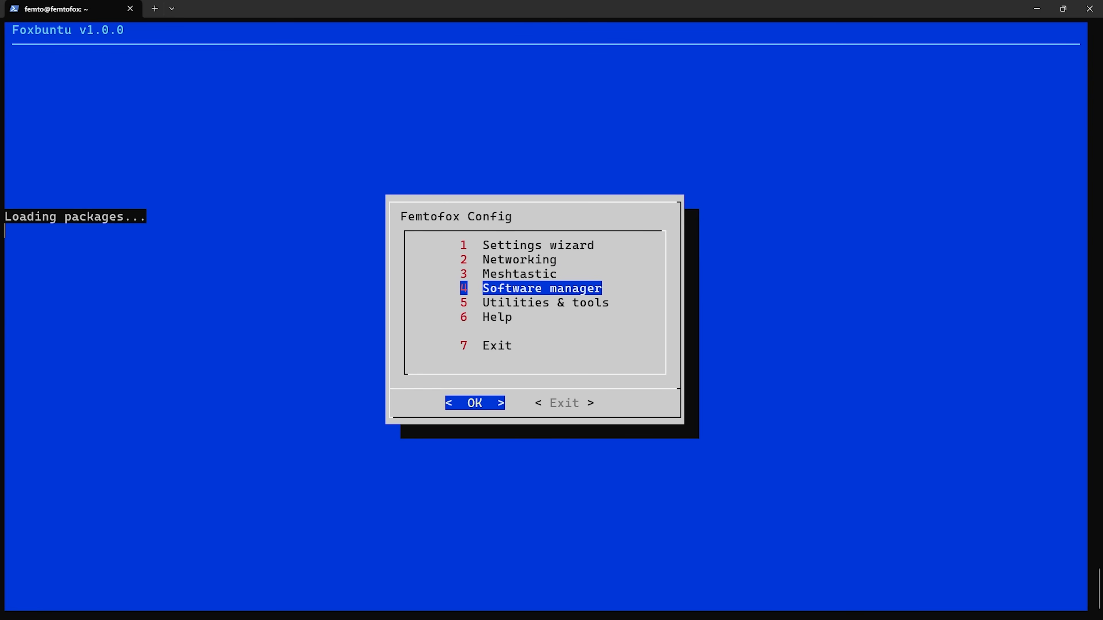
{"action": "left_click", "coordinate": [474, 402]}
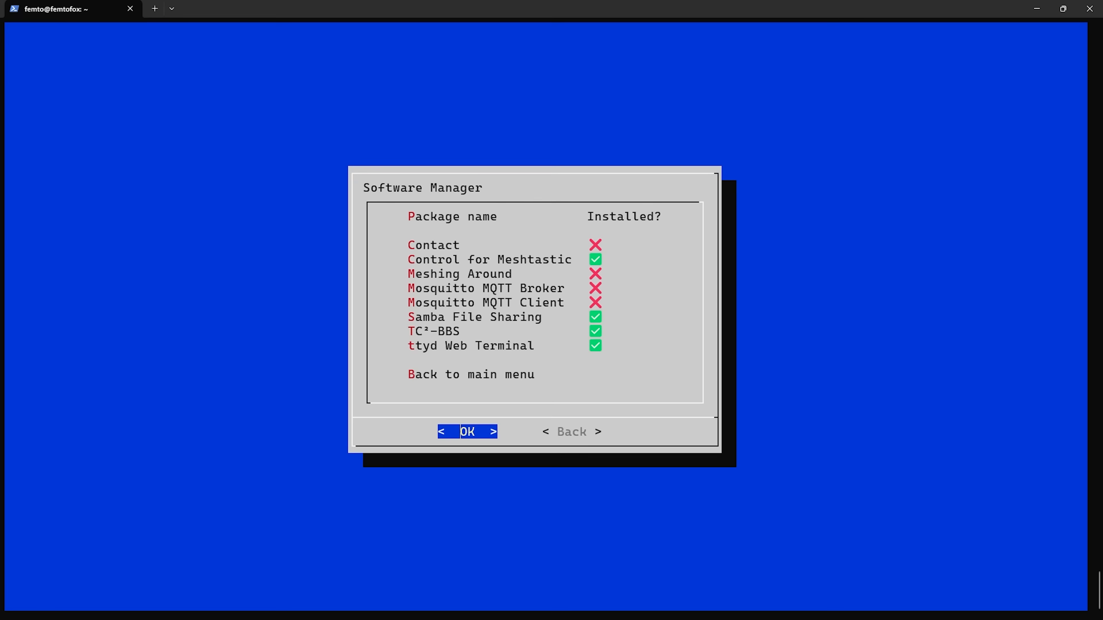
{"action": "left_click", "coordinate": [489, 259]}
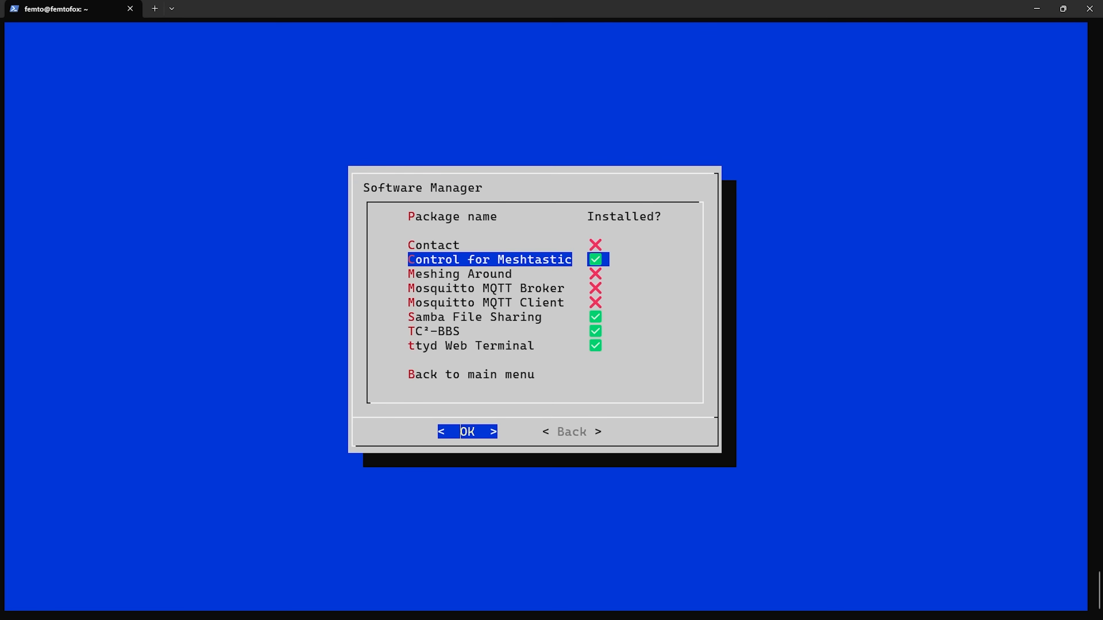
{"action": "key", "text": "Down"}
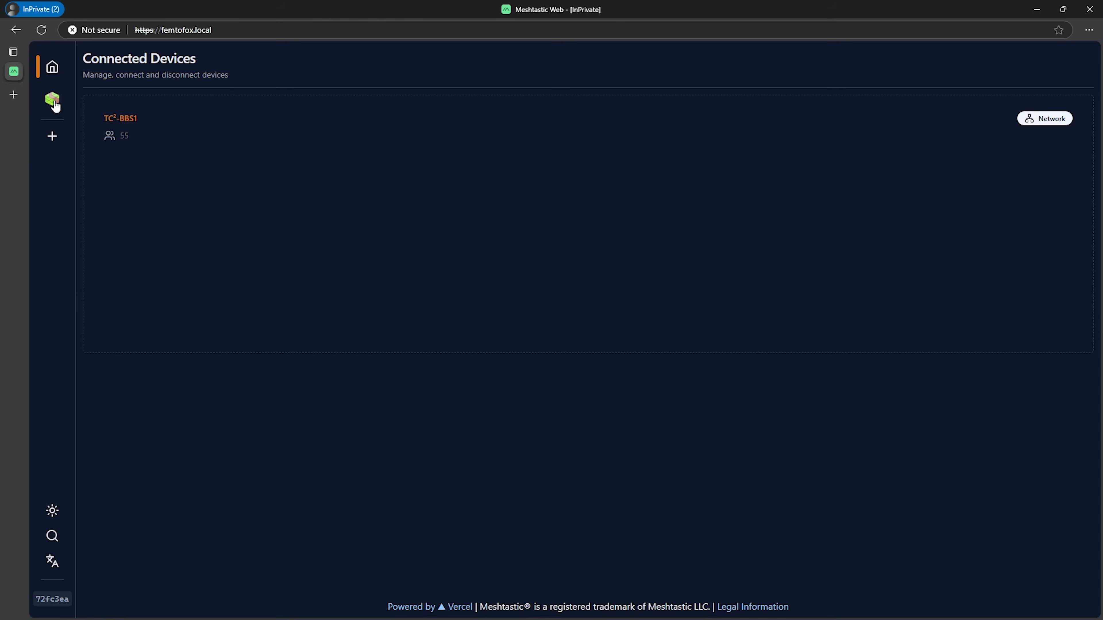
Connect to TC²-BBS1, view its node map, then its Radio Config device settings.
{"action": "left_click", "coordinate": [120, 118]}
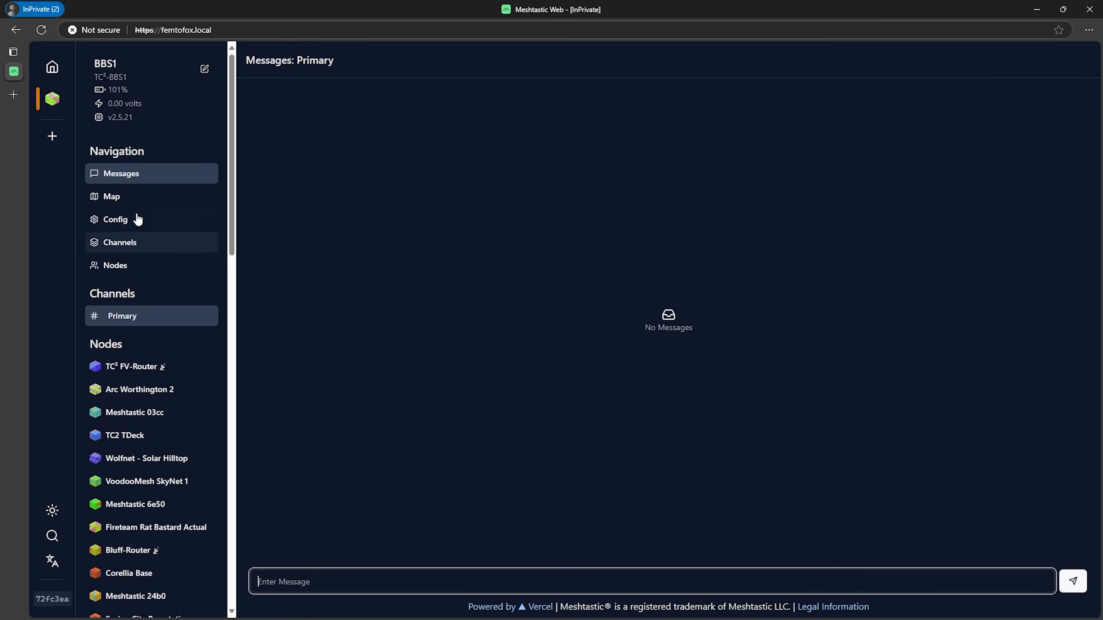
{"action": "left_click", "coordinate": [112, 195]}
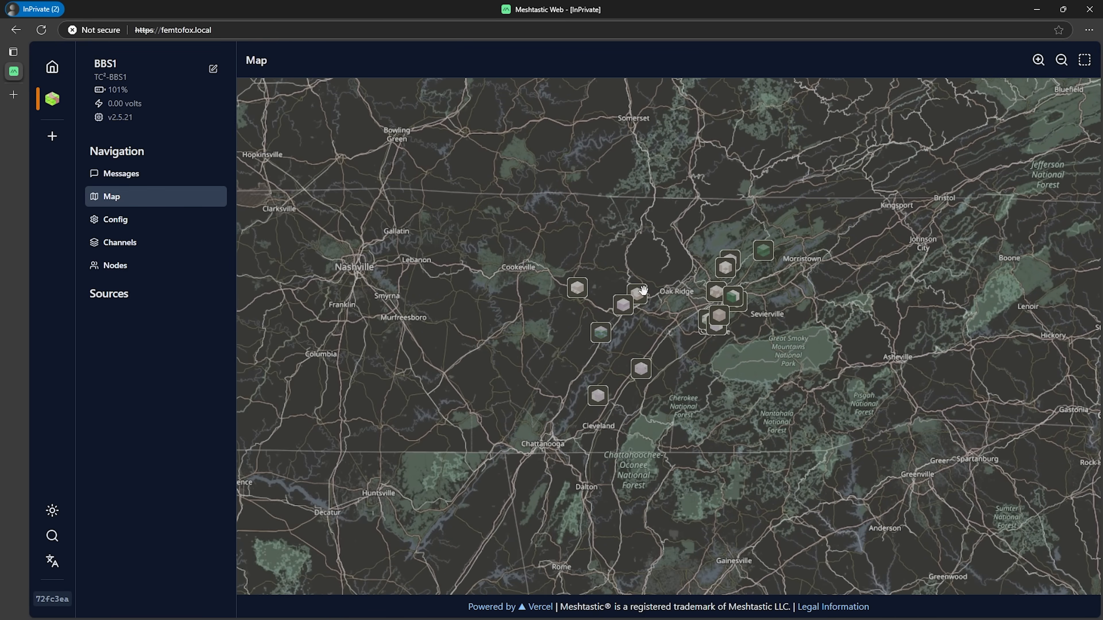
{"action": "left_click", "coordinate": [113, 219]}
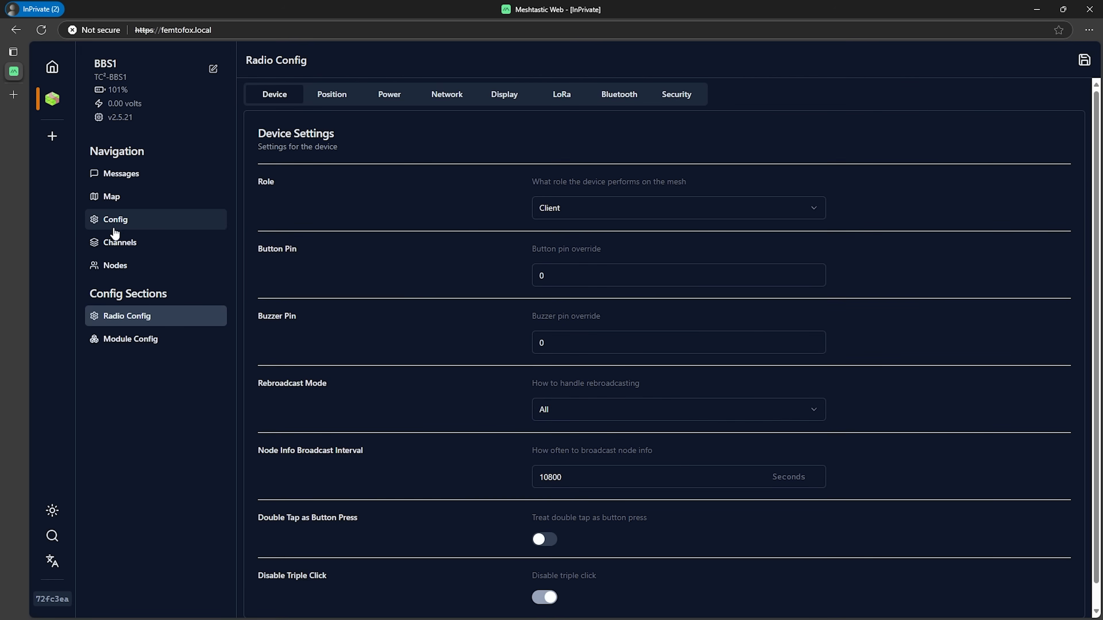
{"action": "left_click", "coordinate": [120, 242]}
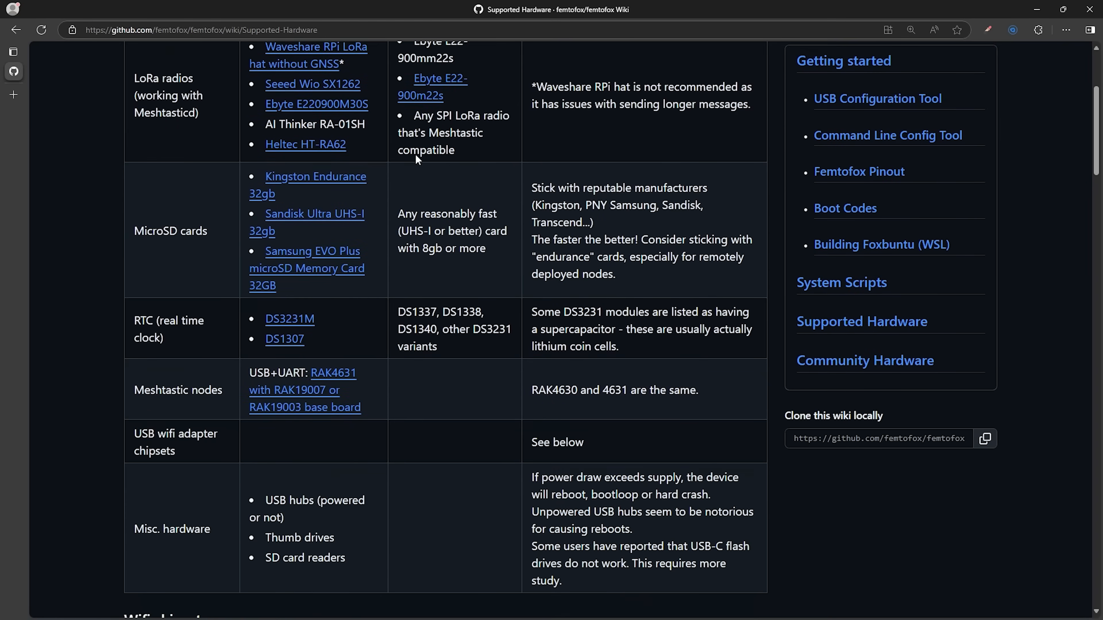
Scroll the Supported Hardware wiki page down to the Wifi chipsets table of tested Realtek drivers.
{"action": "scroll", "scroll_direction": "down", "scroll_amount": 3}
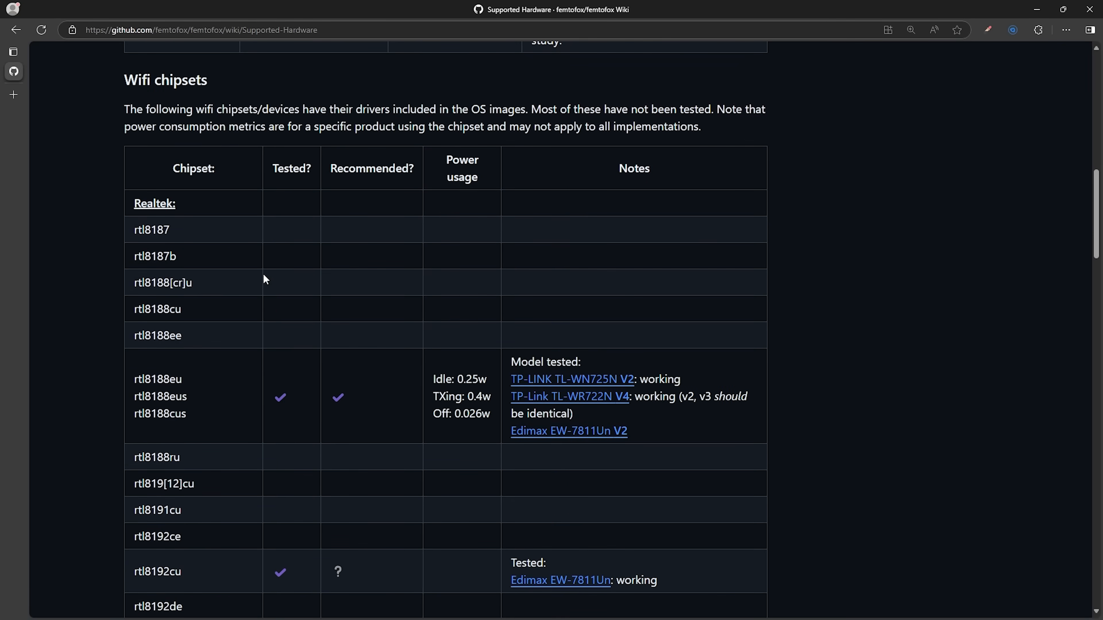
{"action": "scroll", "scroll_direction": "down", "scroll_amount": 3}
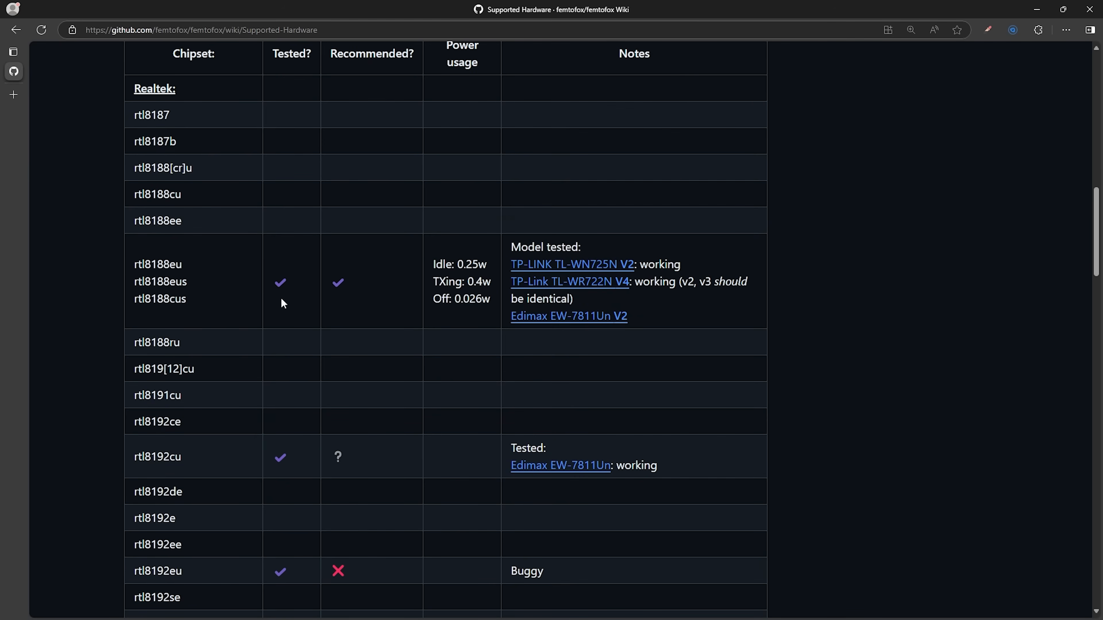
{"action": "scroll", "scroll_direction": "down", "scroll_amount": 3}
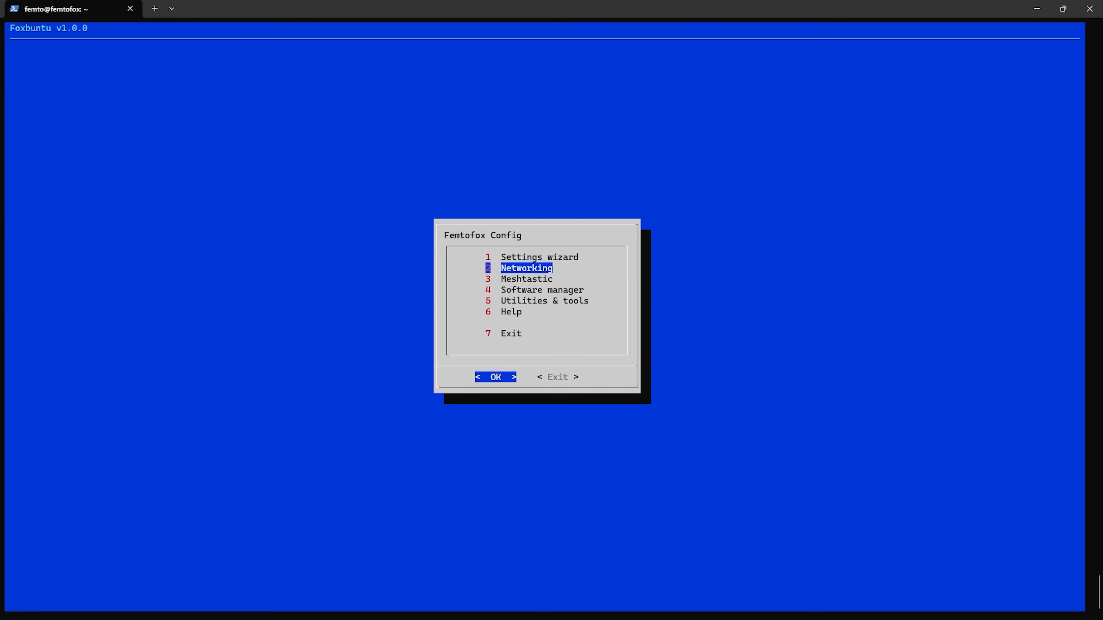
{"action": "mouse_move", "coordinate": [466, 64]}
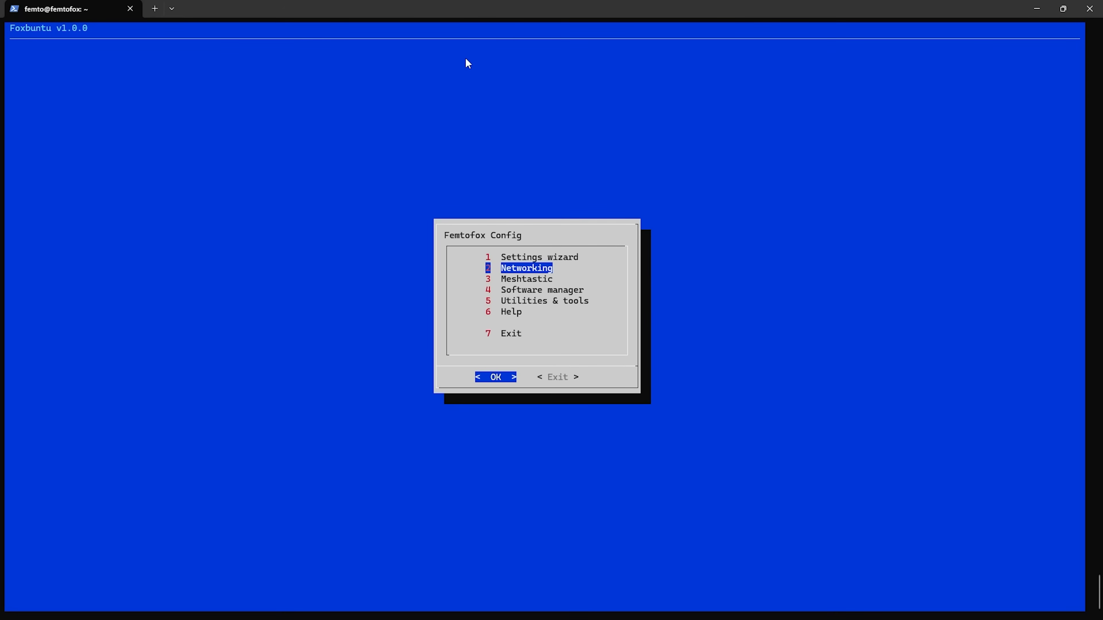
Go through 2 Networking and 8 Manage Meshtastic wifi sync to the service controls, shown enabled and running.
{"action": "key", "text": "Up"}
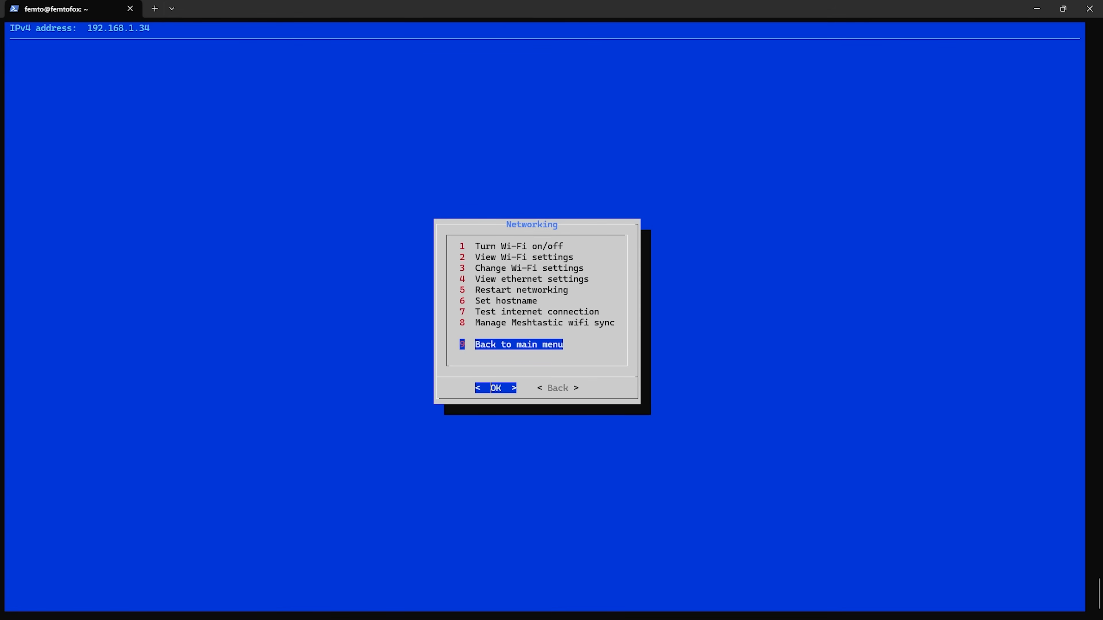
{"action": "key", "text": "Up"}
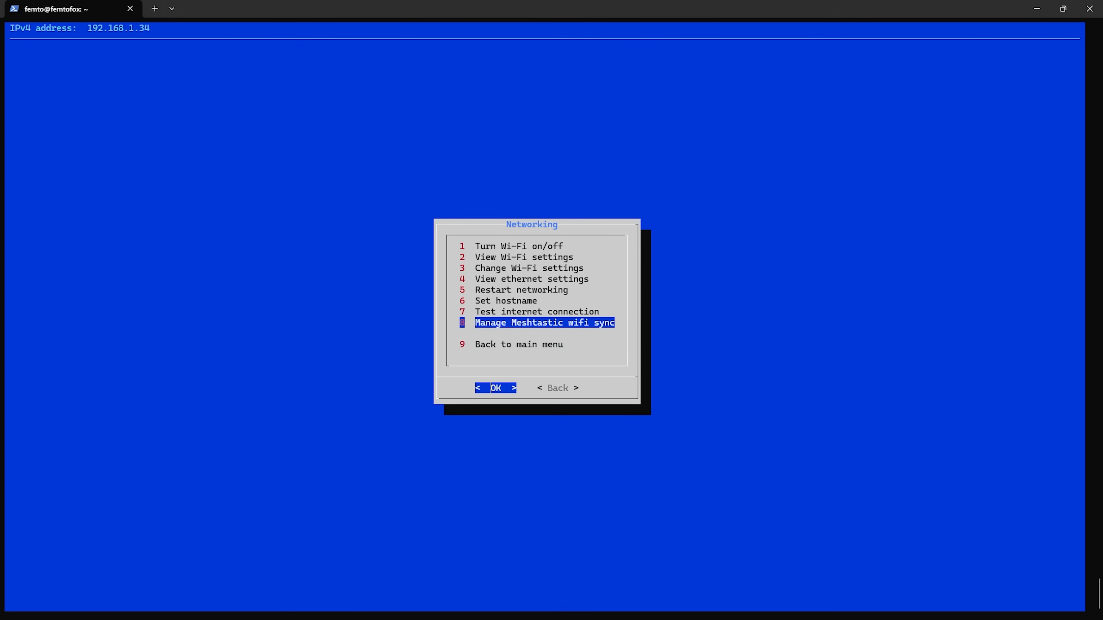
{"action": "left_click", "coordinate": [496, 388]}
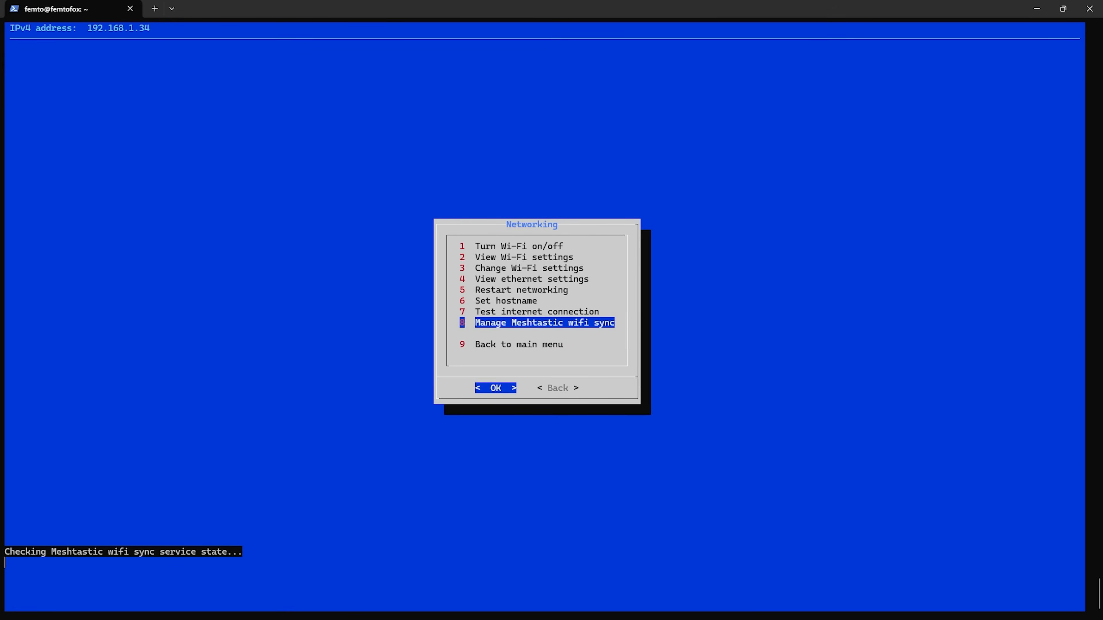
{"action": "left_click", "coordinate": [495, 388]}
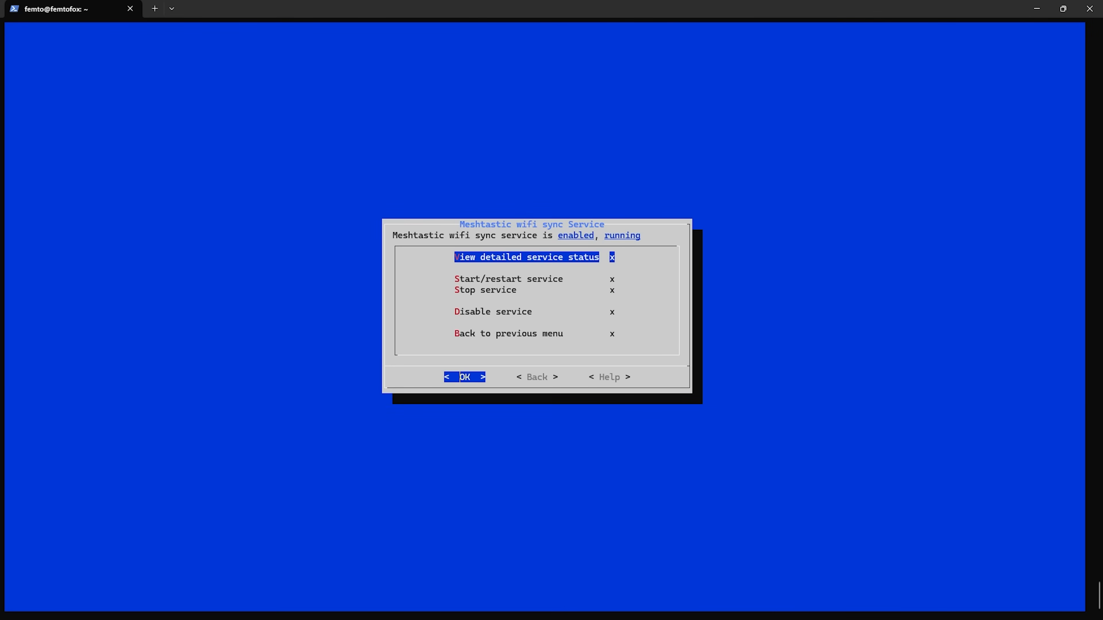
{"action": "left_click", "coordinate": [464, 376]}
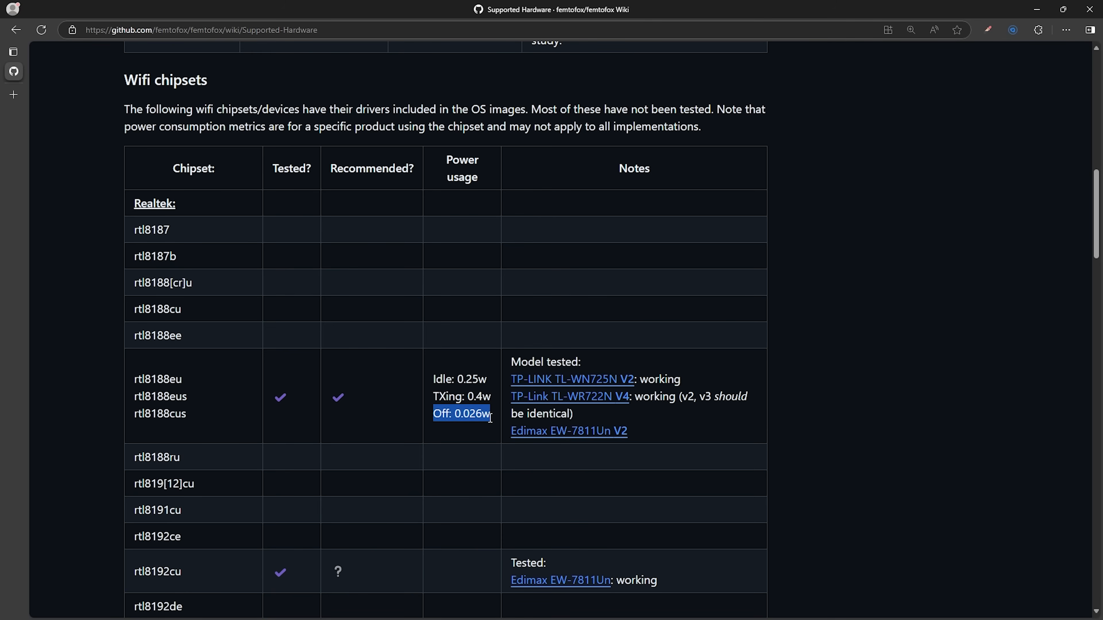
{"action": "mouse_move", "coordinate": [496, 421]}
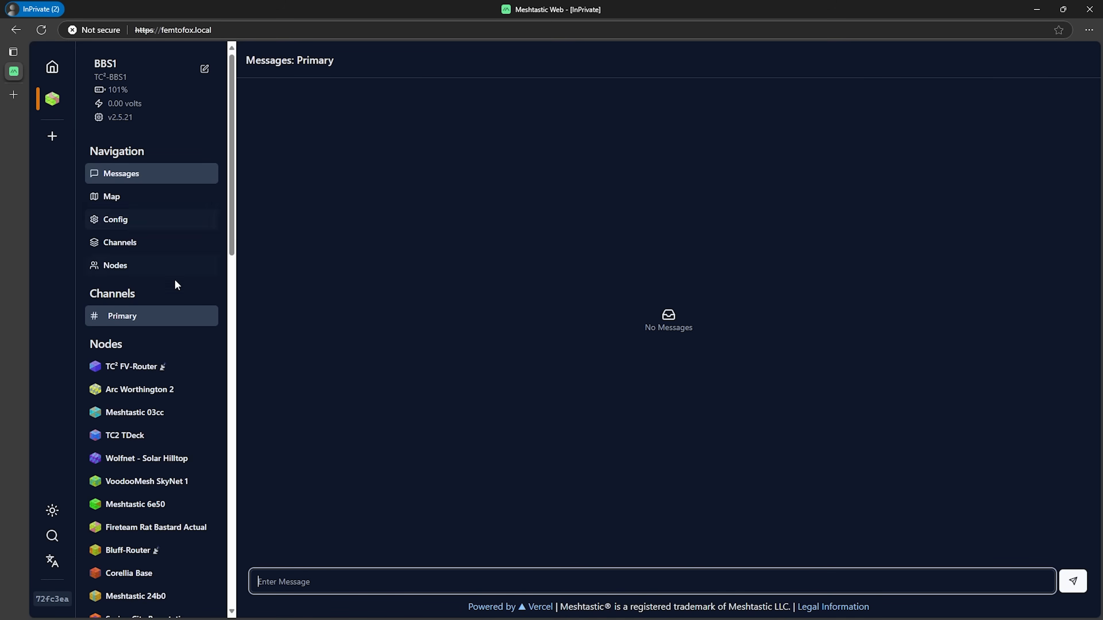
{"action": "mouse_move", "coordinate": [131, 263]}
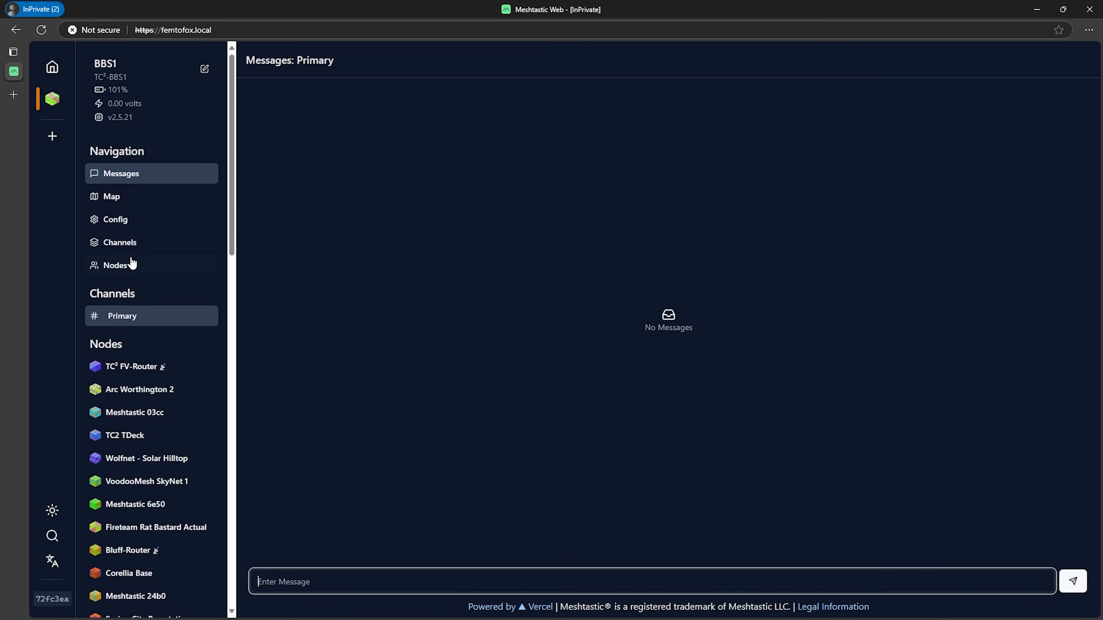
Switch from the empty Primary channel messages to the Nodes list showing BBS1.
{"action": "left_click", "coordinate": [112, 195]}
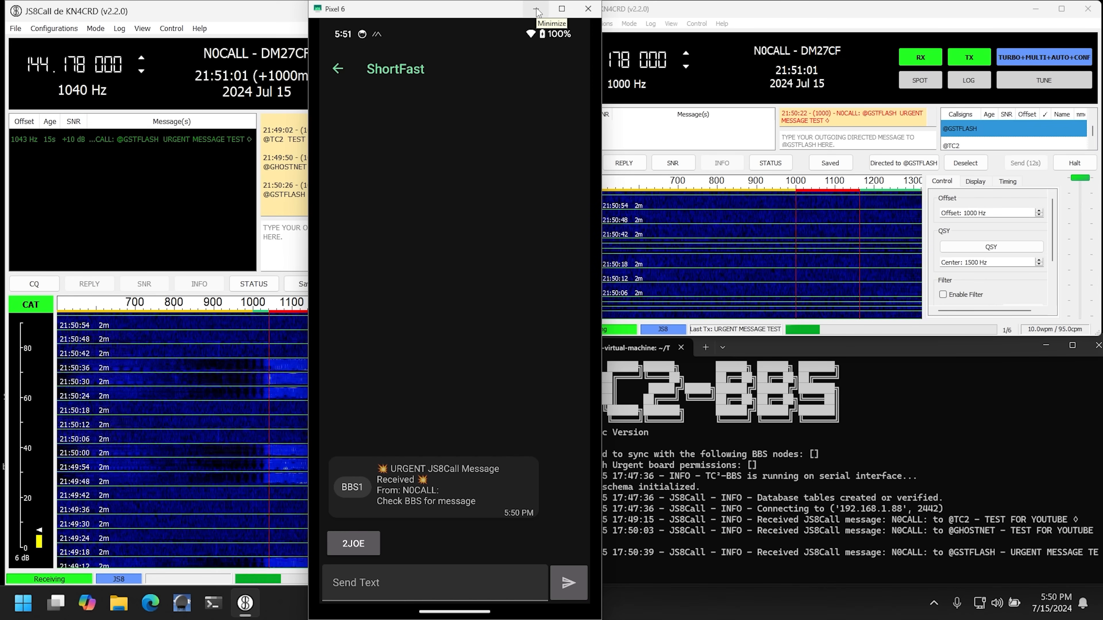
Minimize the phone mirror window and start 1 Settings wizard, landing on the Set Time Zone step.
{"action": "left_click", "coordinate": [536, 11]}
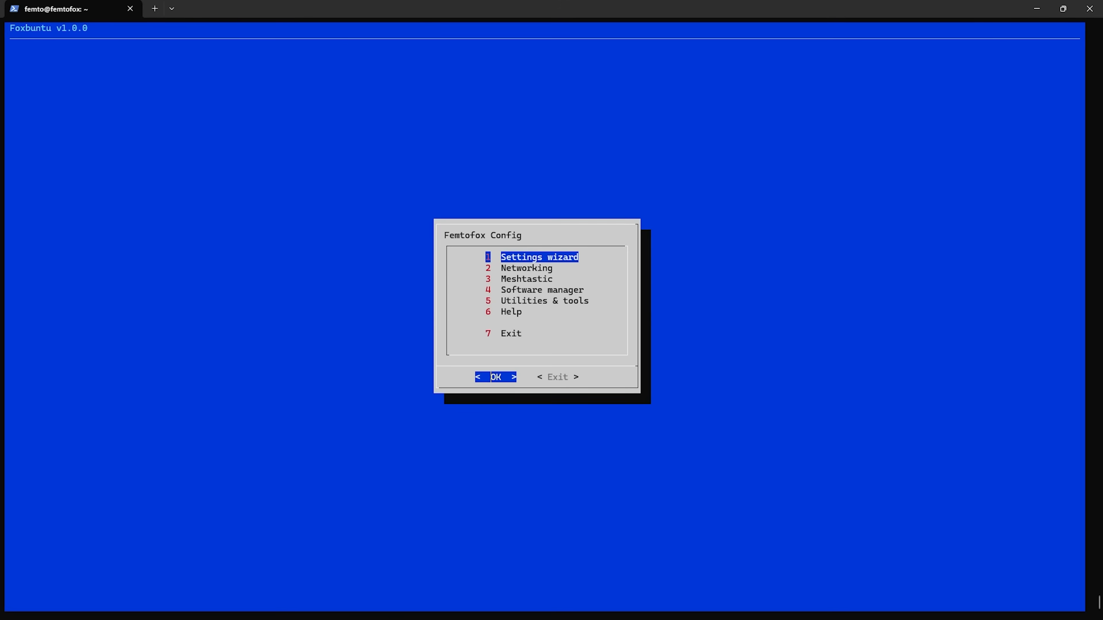
{"action": "left_click", "coordinate": [495, 377]}
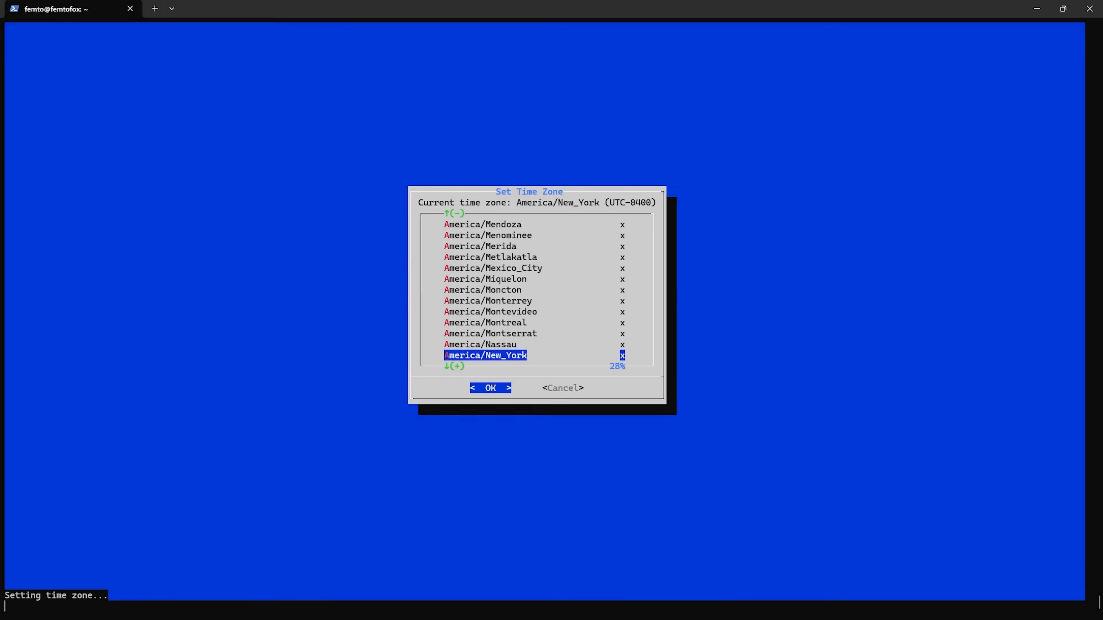